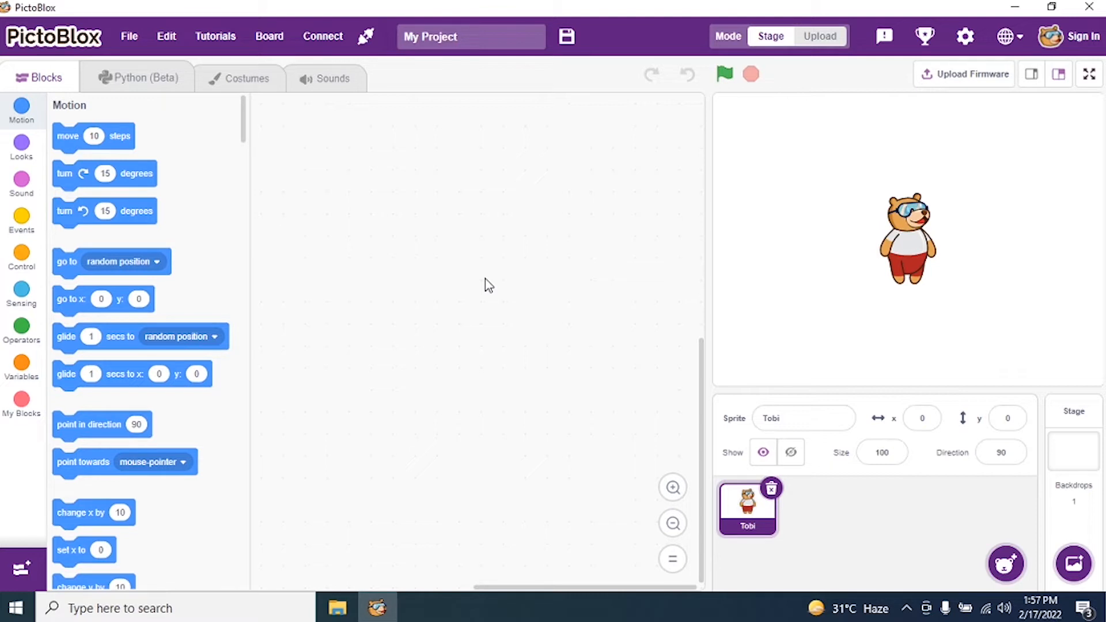
mouse_move(879, 427)
type("25")
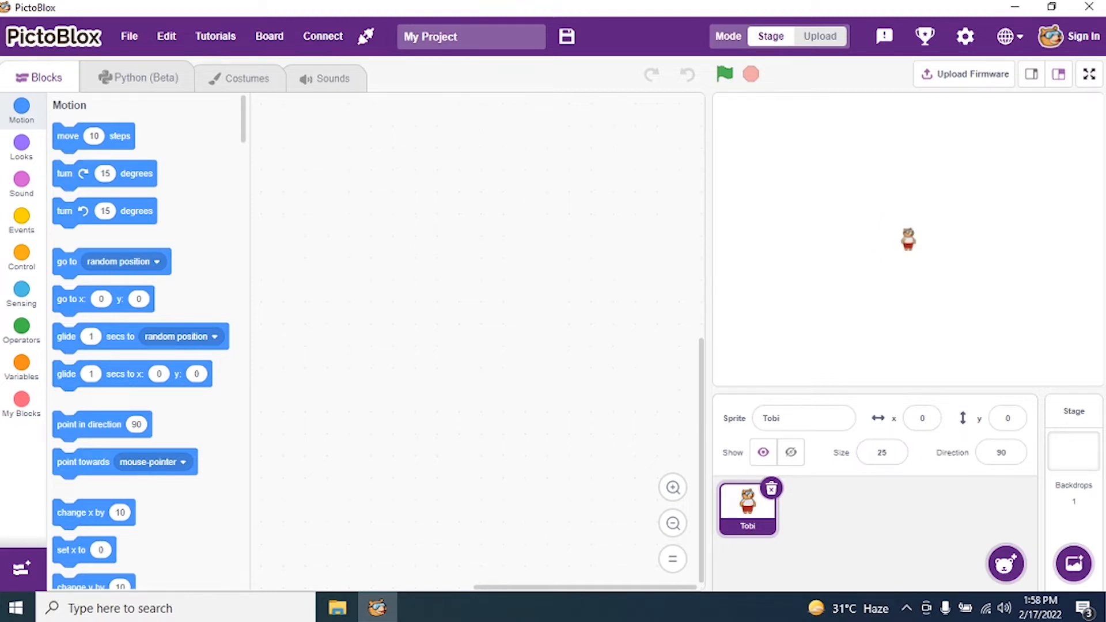
mouse_move(55, 257)
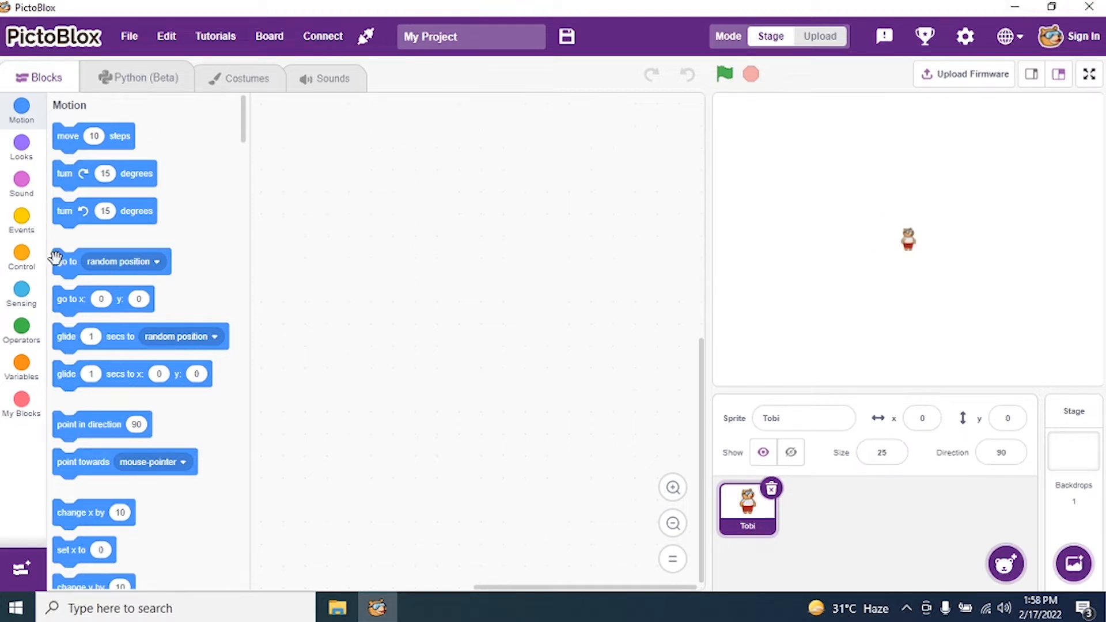
Place a 'when green flag clicked' hat block from Events into the scripts area.
left_click(21, 220)
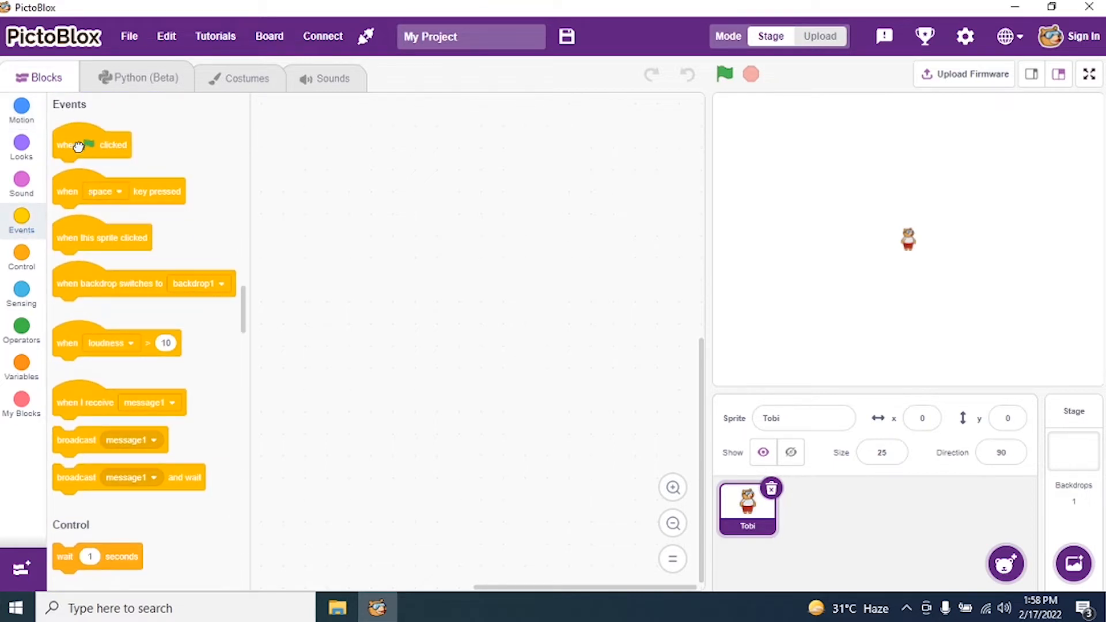
left_click_drag(91, 144, 316, 162)
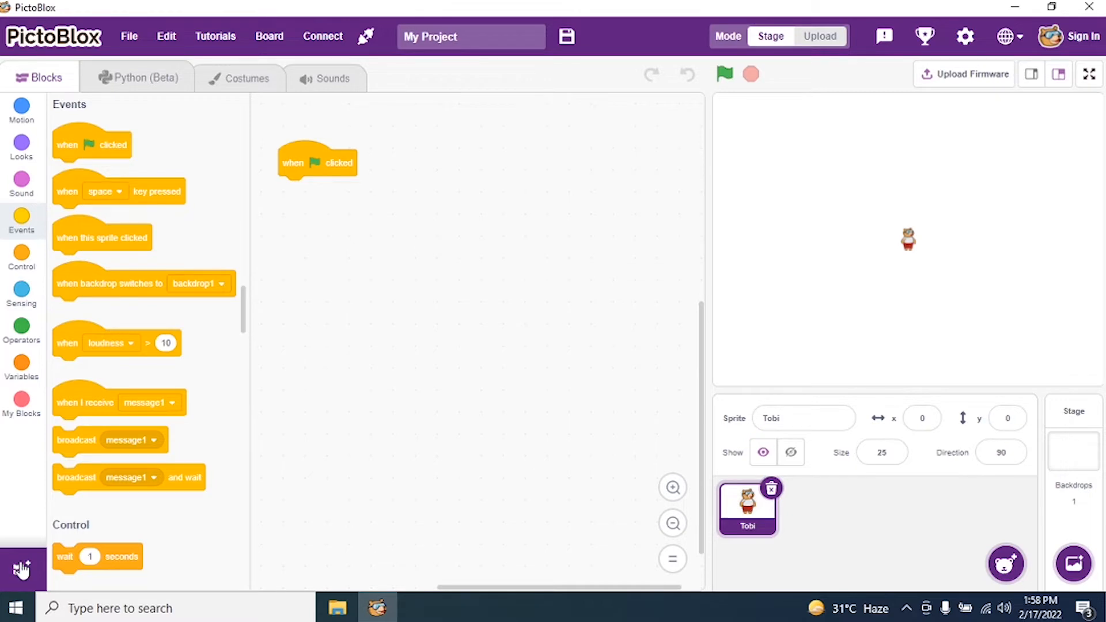
Add the Pen extension and attach 'erase all' under the green-flag block.
left_click(21, 569)
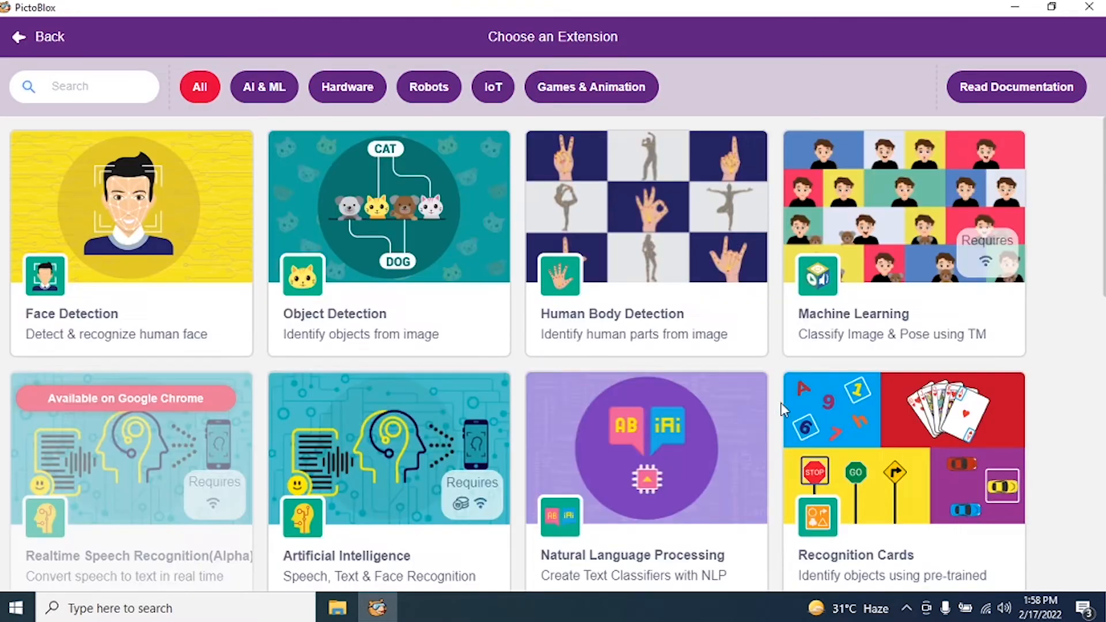
left_click(38, 37)
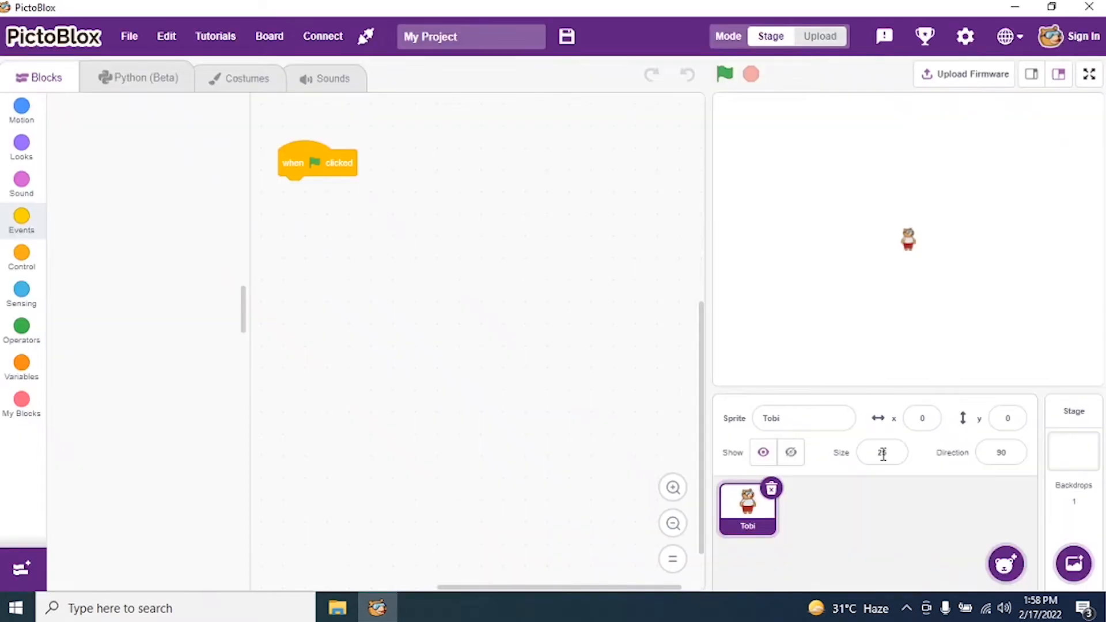
left_click(22, 433)
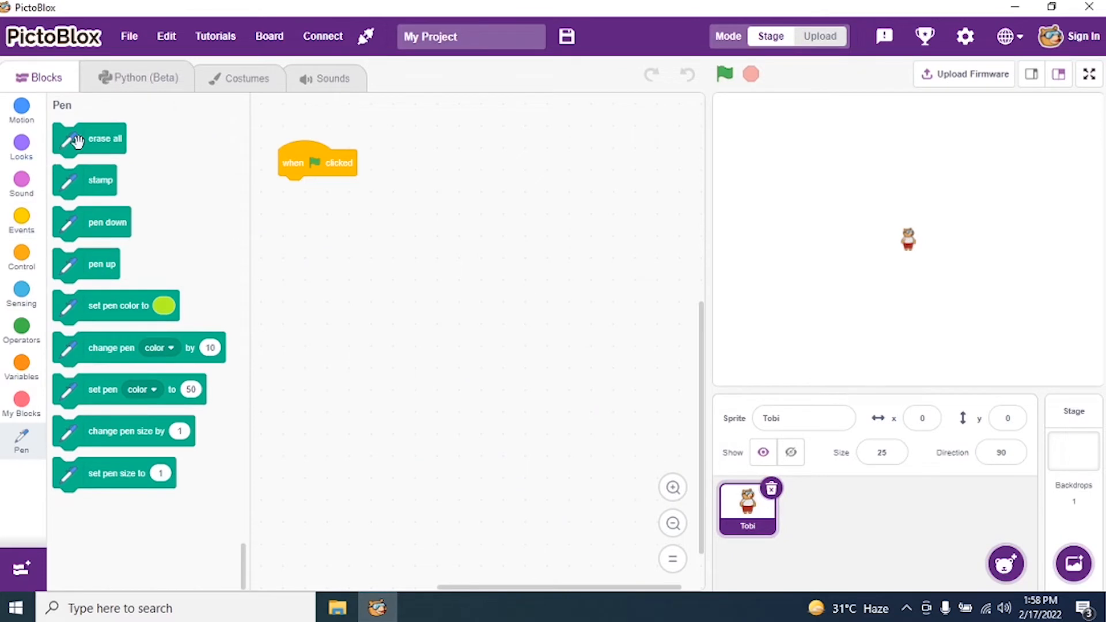
left_click_drag(88, 138, 314, 191)
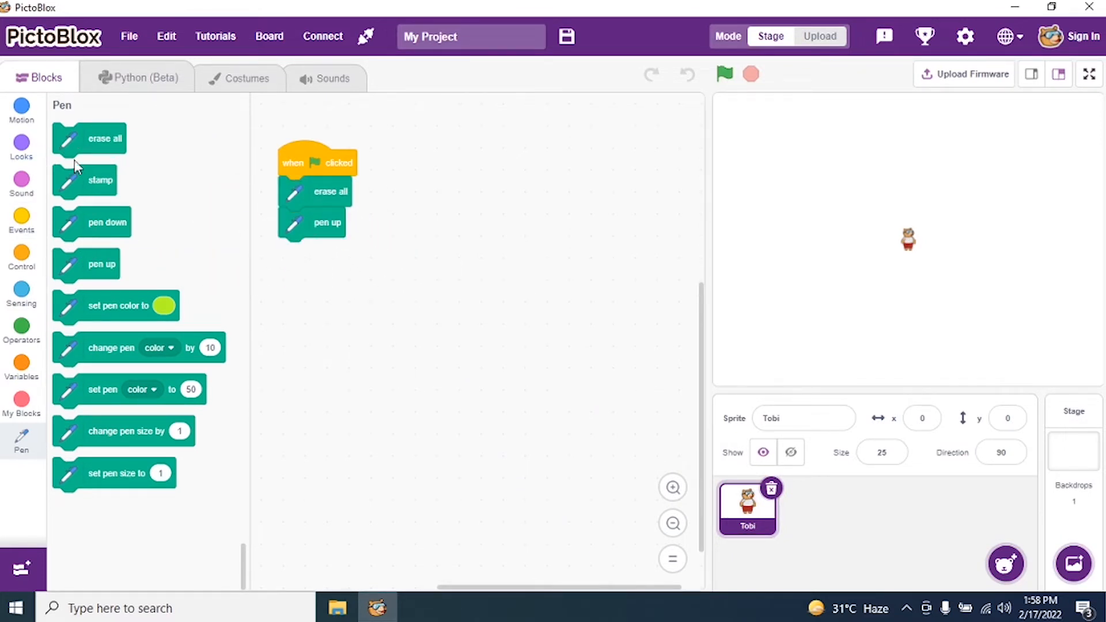
Stack pen up, go to x:0 y:0, point in direction 90 and pen down from Motion and Pen.
left_click(21, 110)
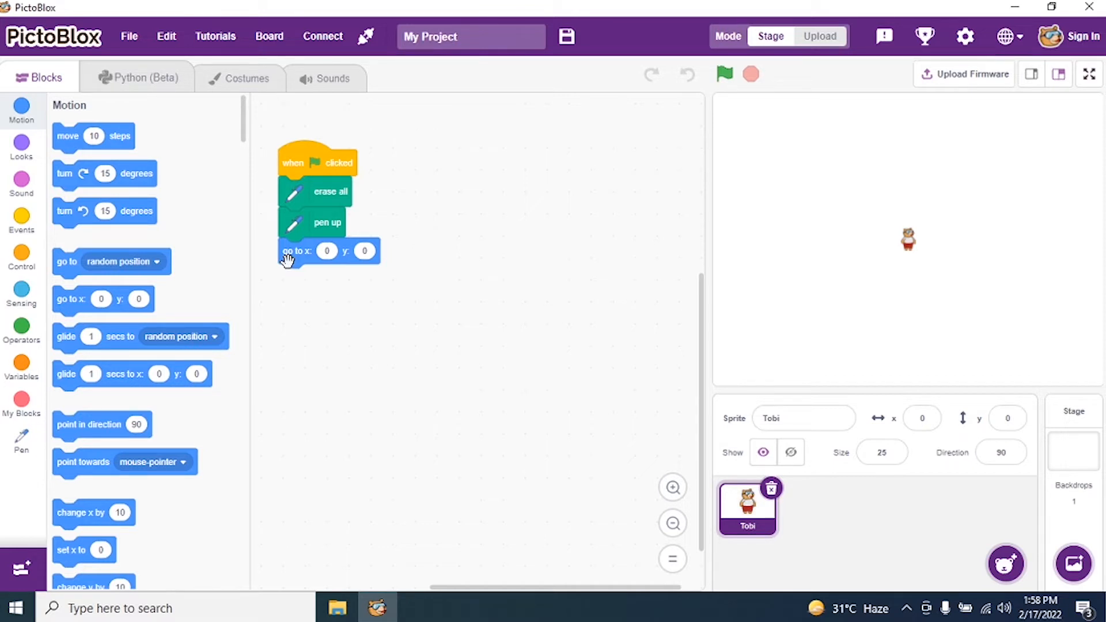
mouse_move(141, 415)
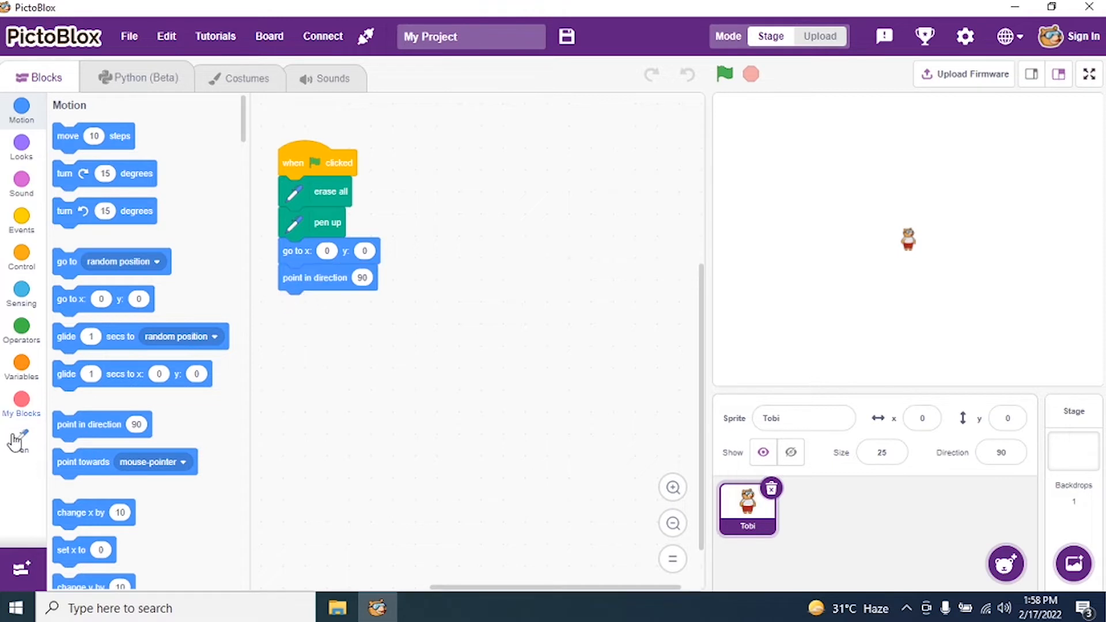
left_click(21, 437)
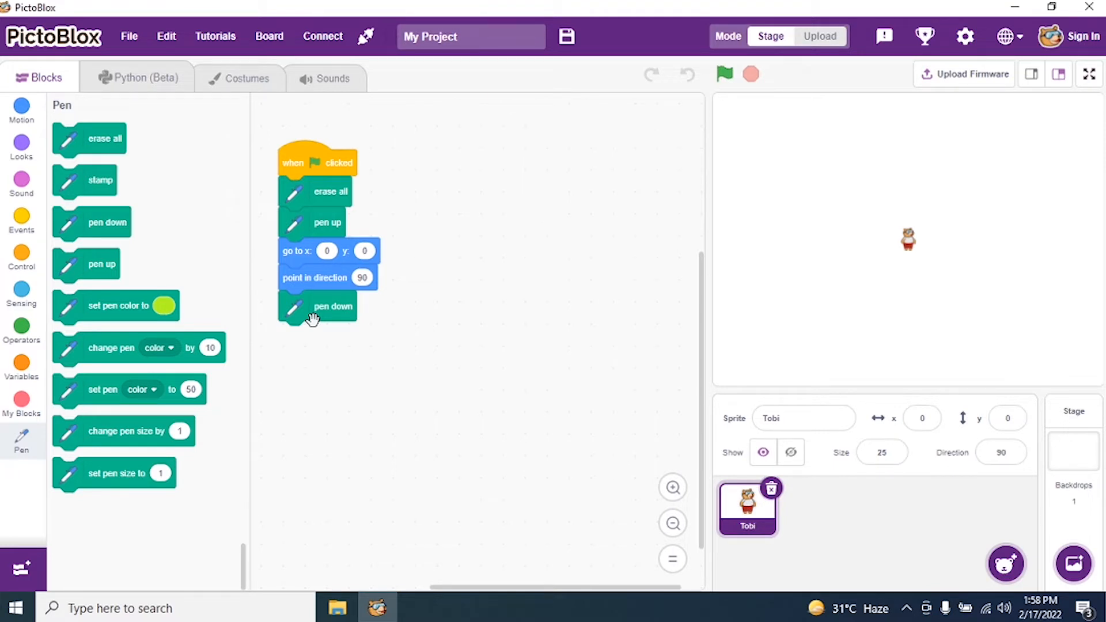
mouse_move(433, 516)
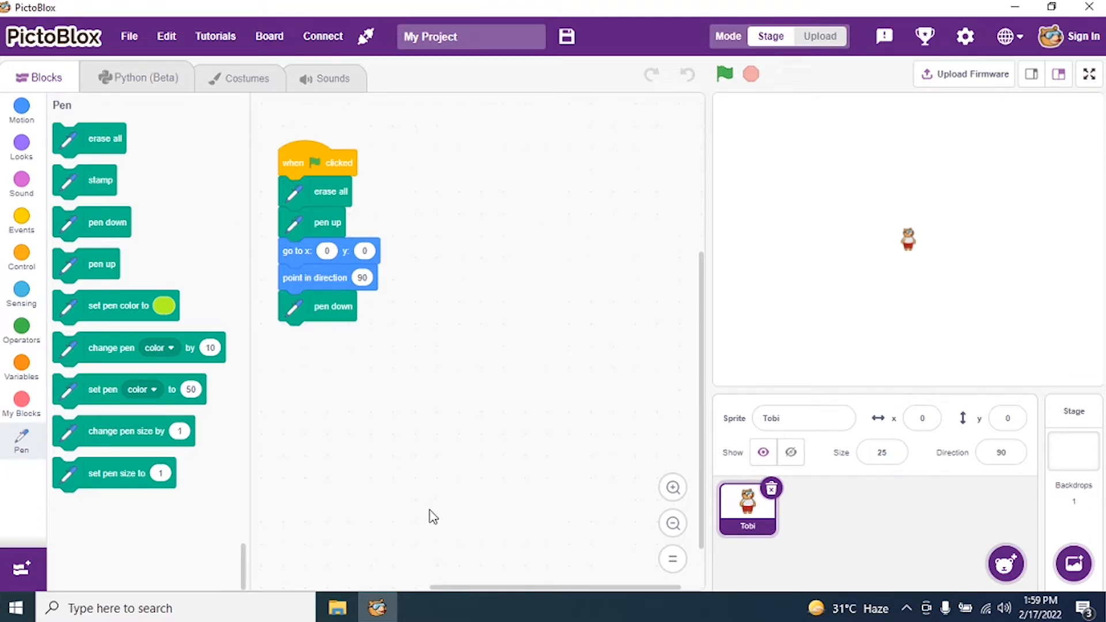
Create a new custom block in My Blocks named Spiral.
left_click(21, 402)
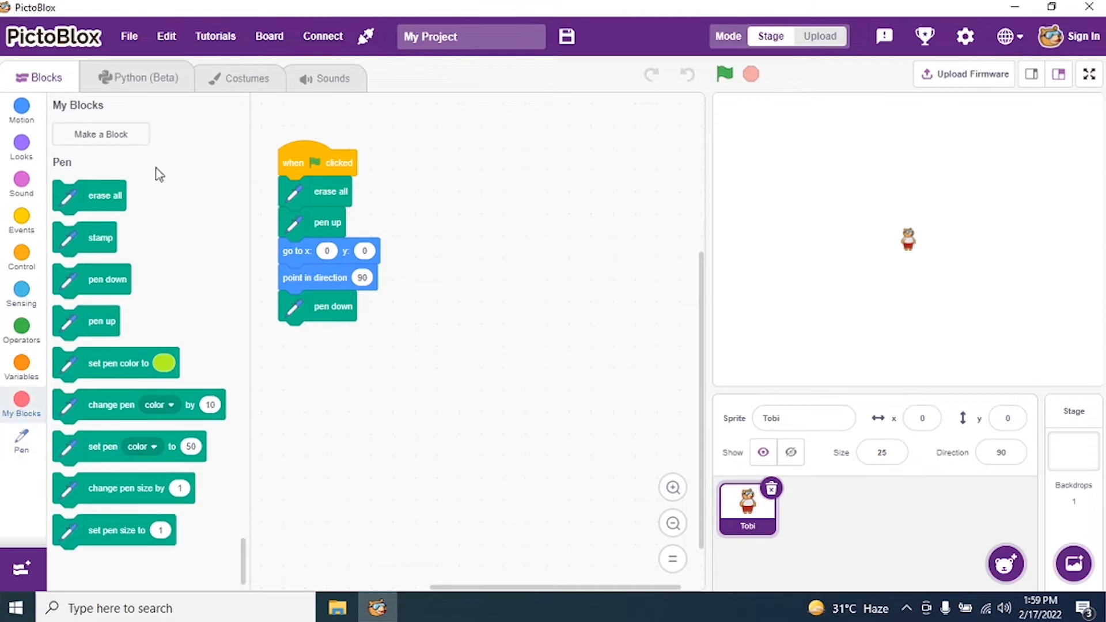
left_click(101, 134)
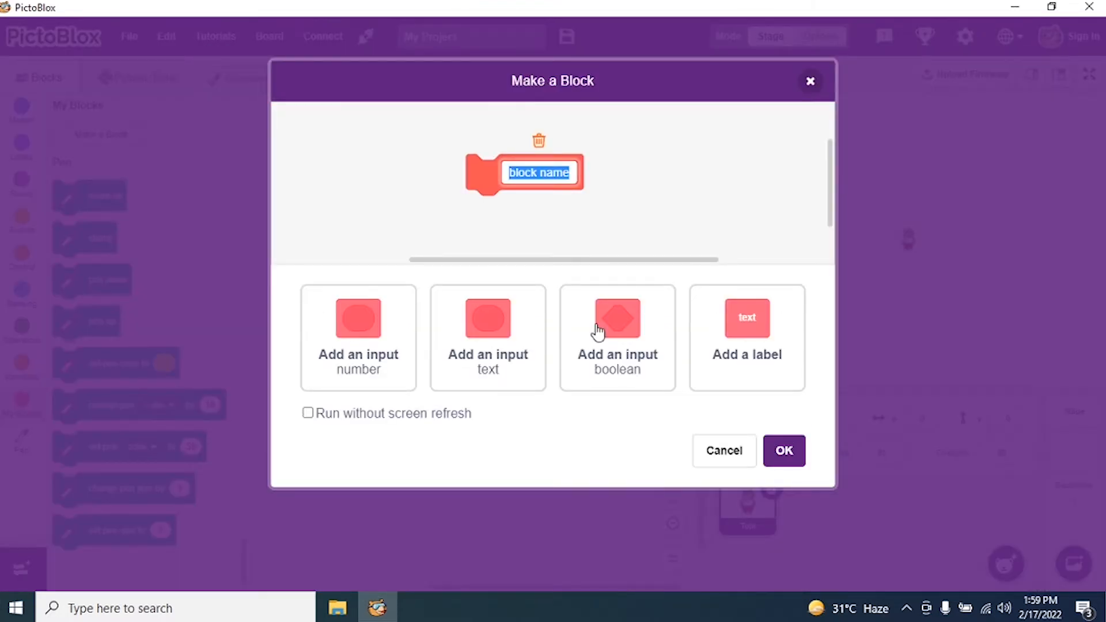
type("S")
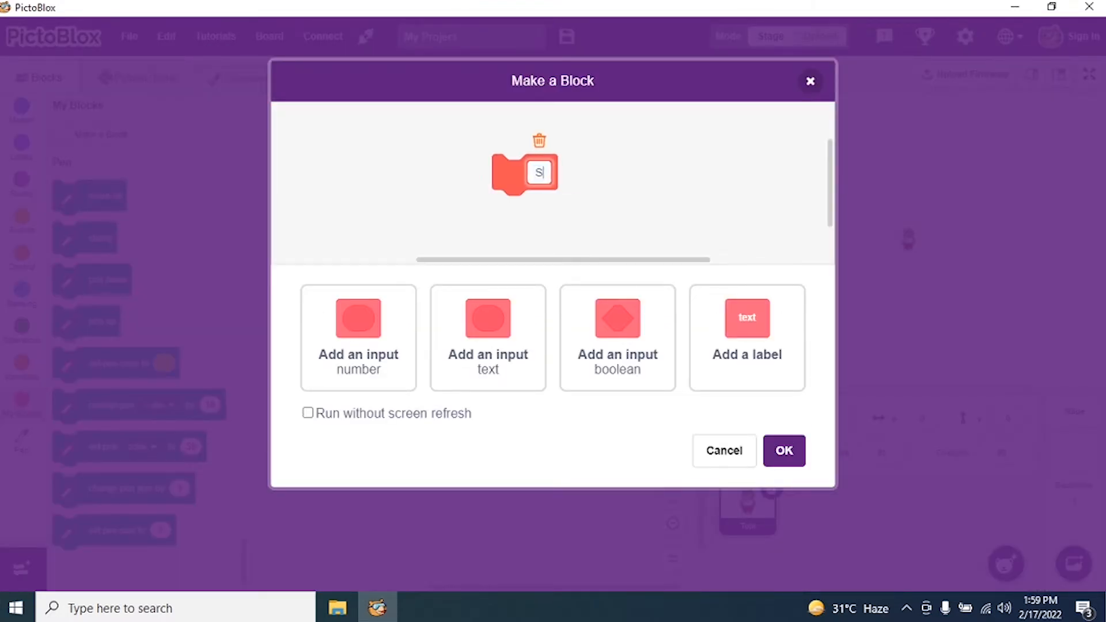
type("piral")
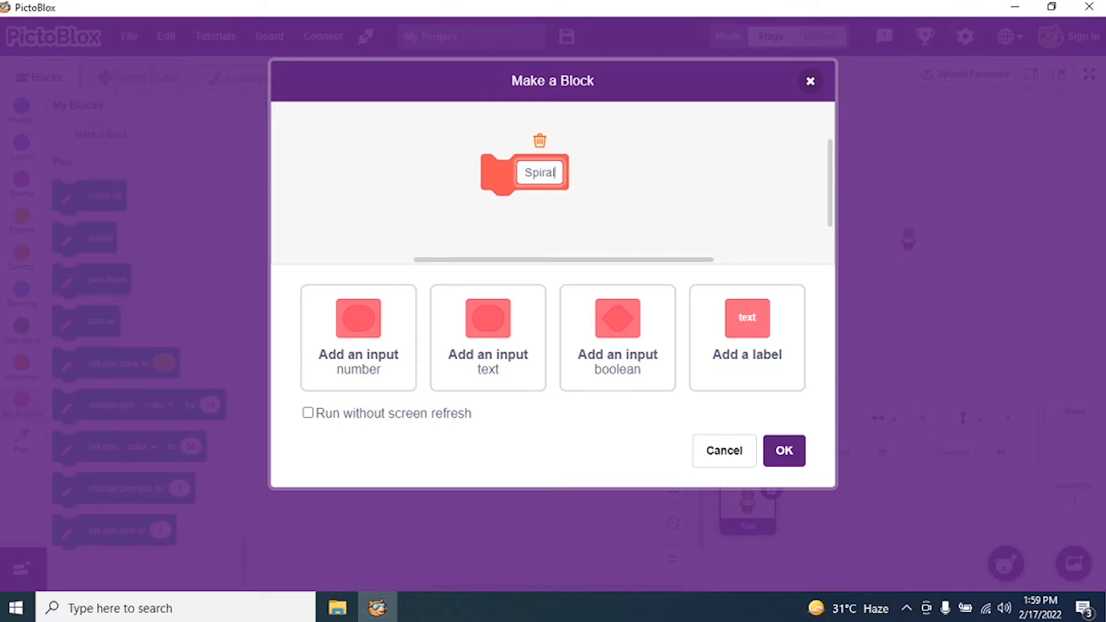
Give Spiral two inputs, Radius and Steps, and confirm the definition.
left_click(487, 336)
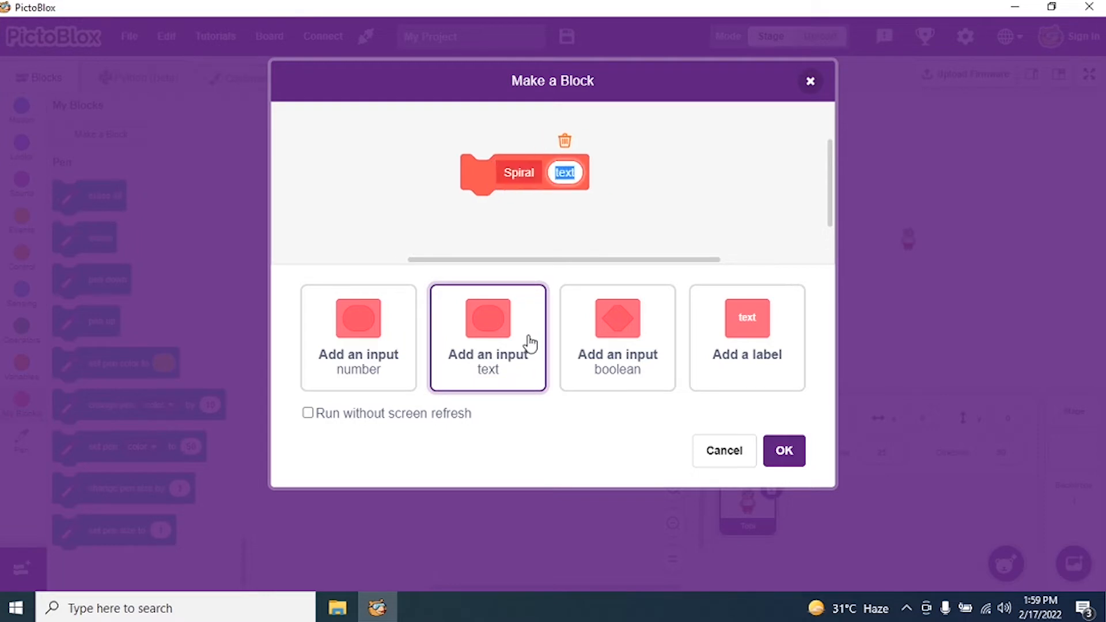
type("Radi")
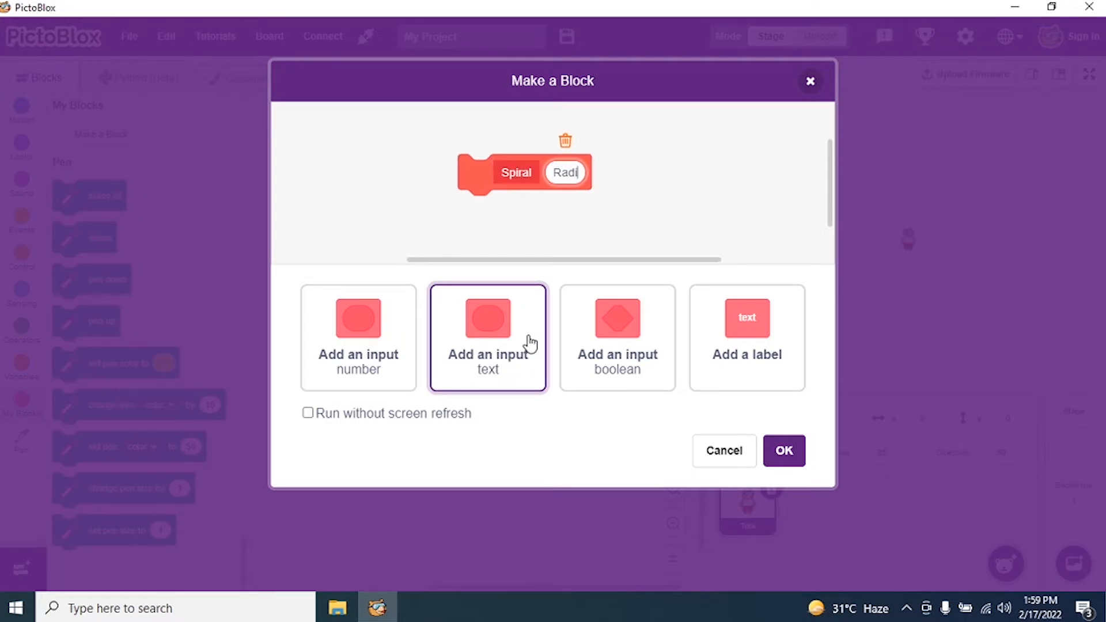
left_click(487, 338)
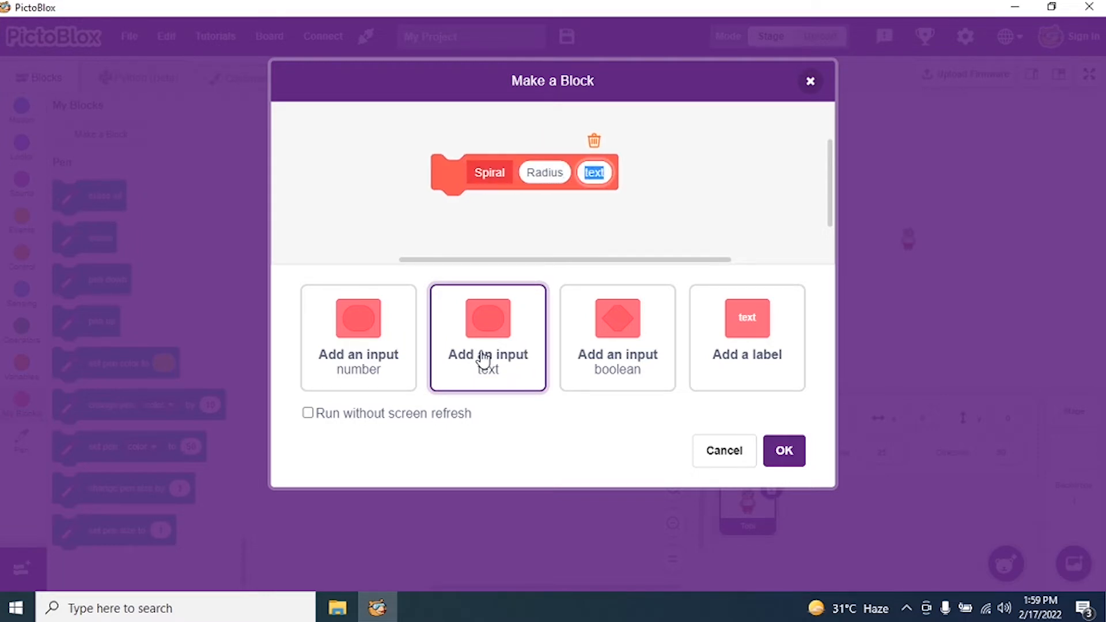
type("Steps")
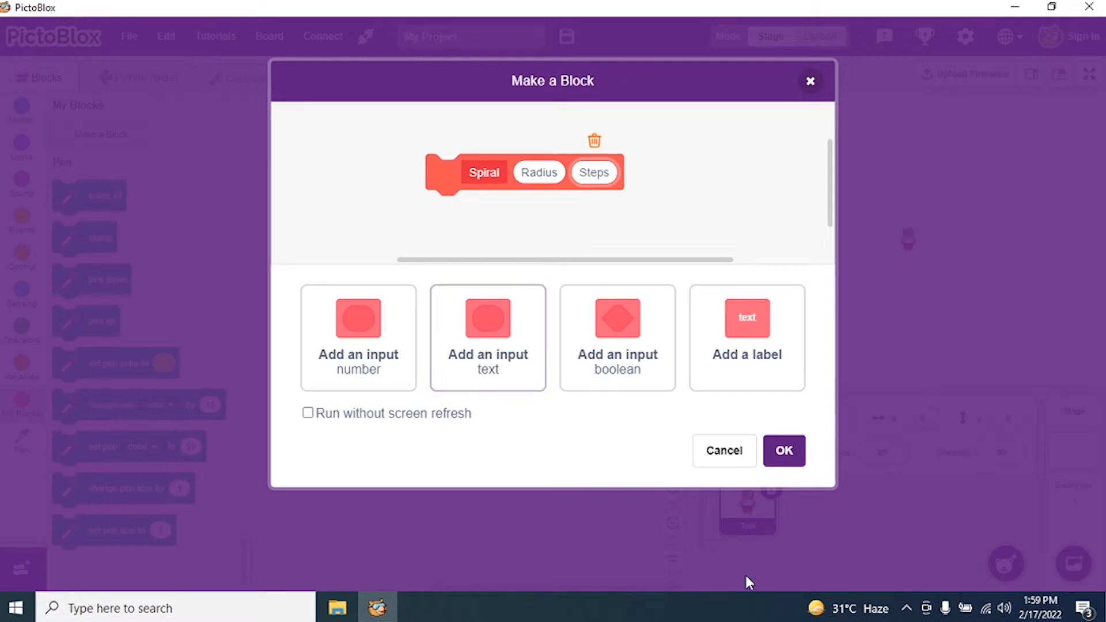
left_click(782, 450)
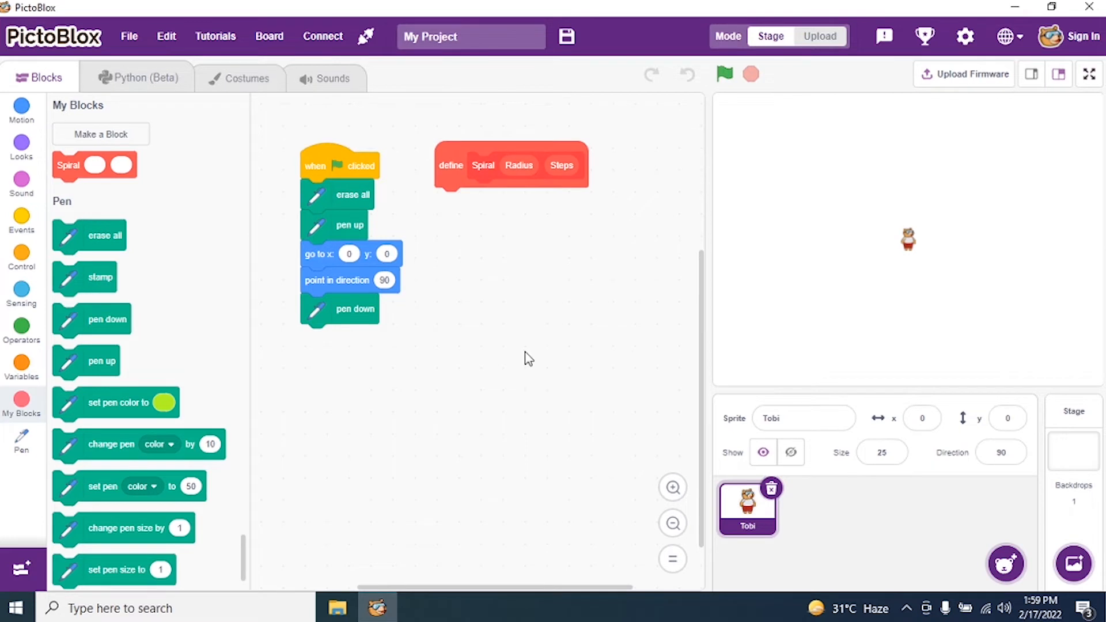
Attach an if-then-else block from Control under the define Spiral block.
left_click(22, 258)
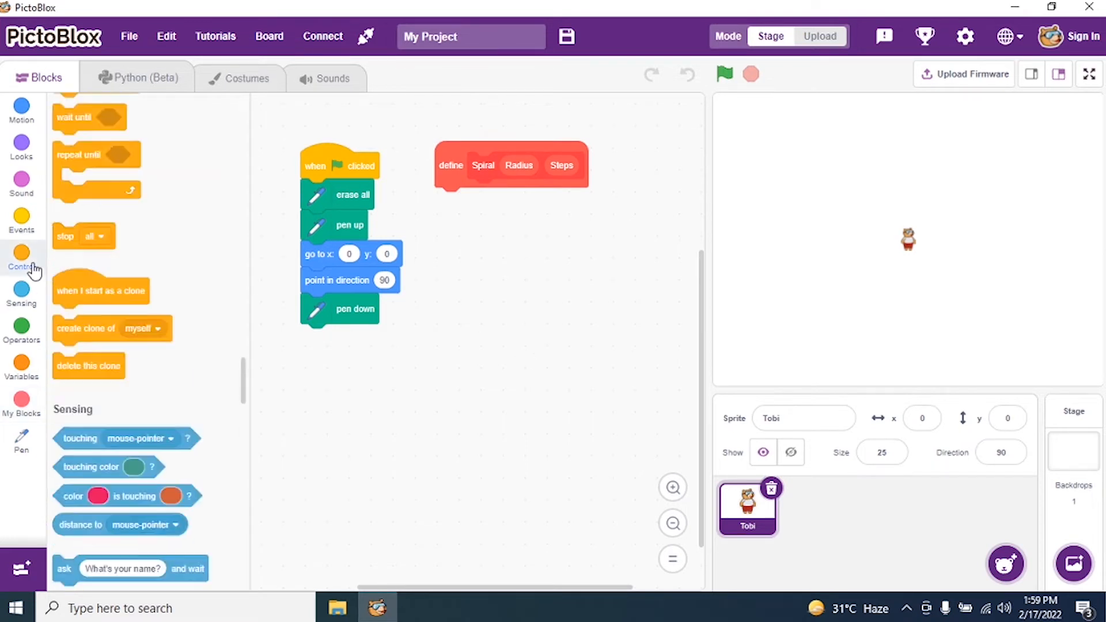
left_click(22, 255)
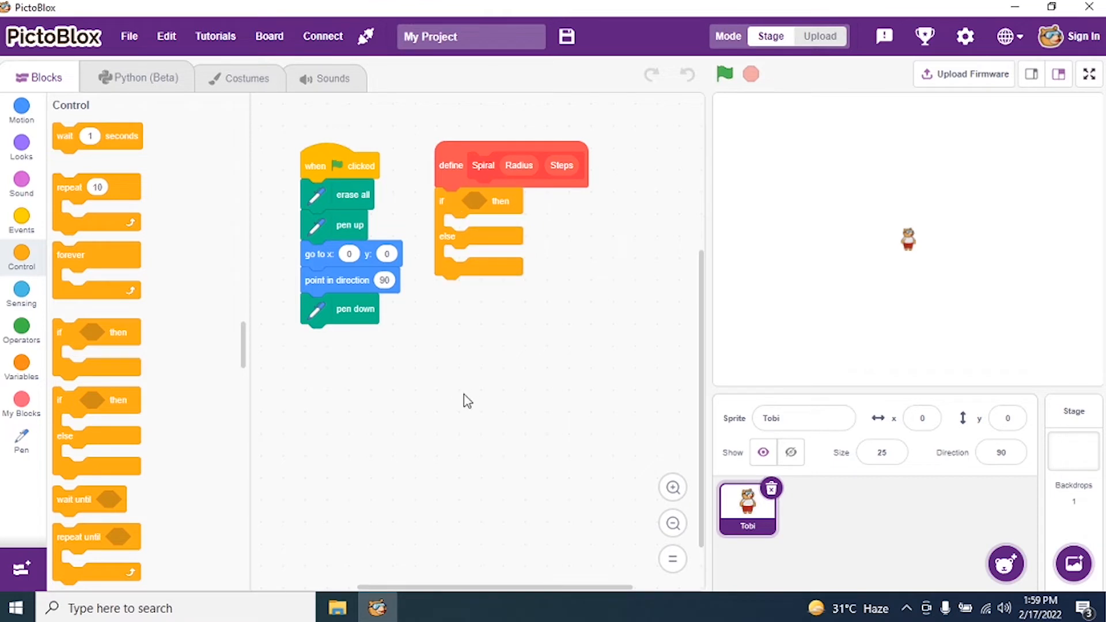
mouse_move(21, 331)
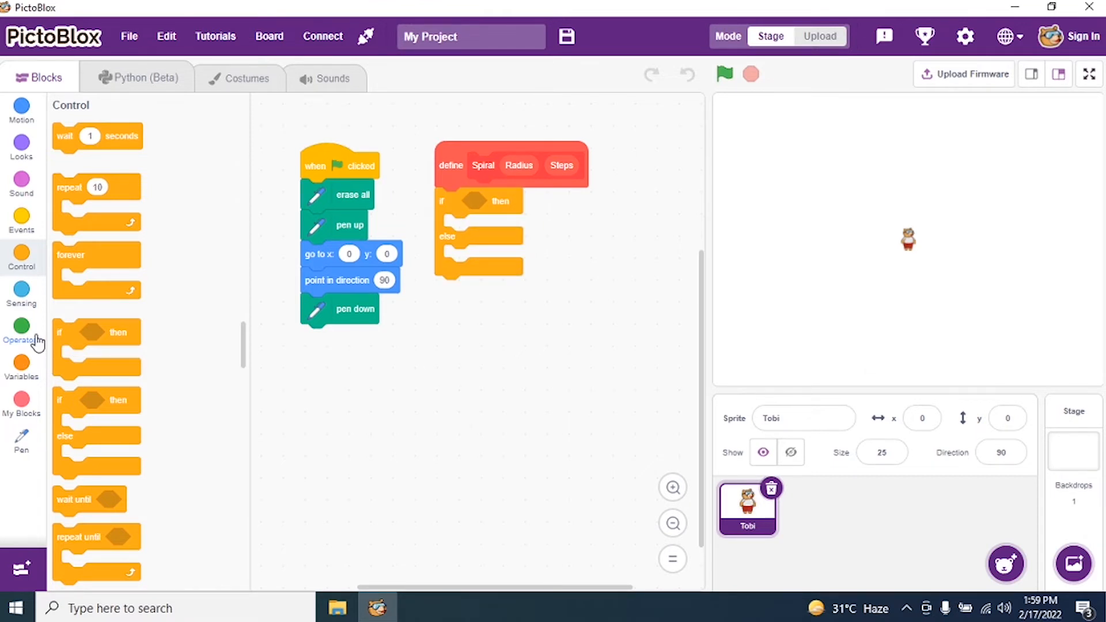
left_click(21, 332)
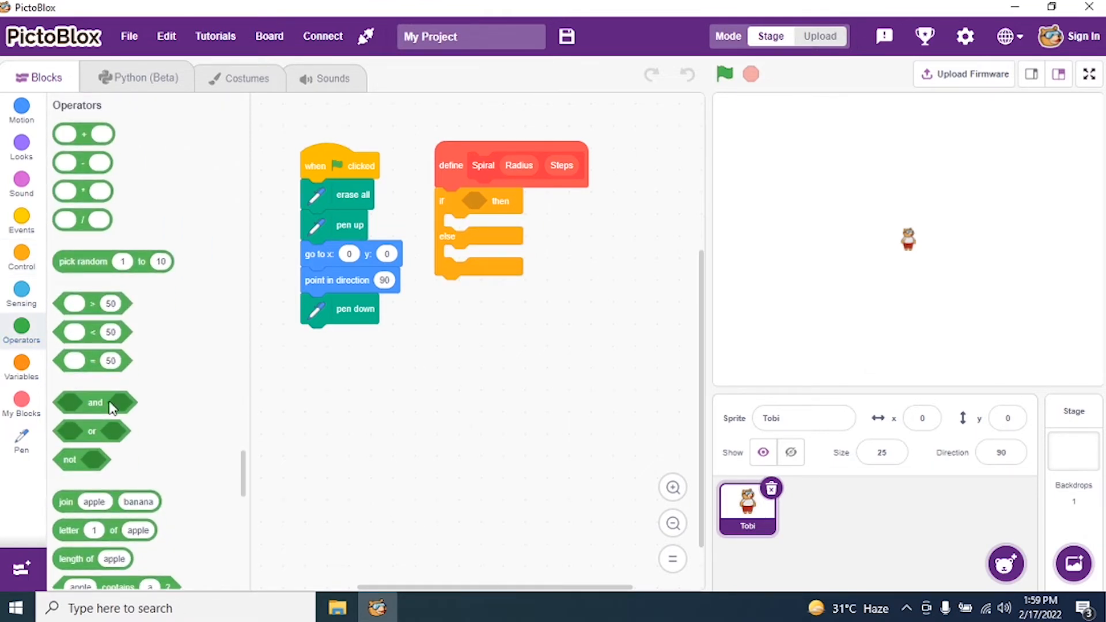
mouse_move(94, 340)
type("0")
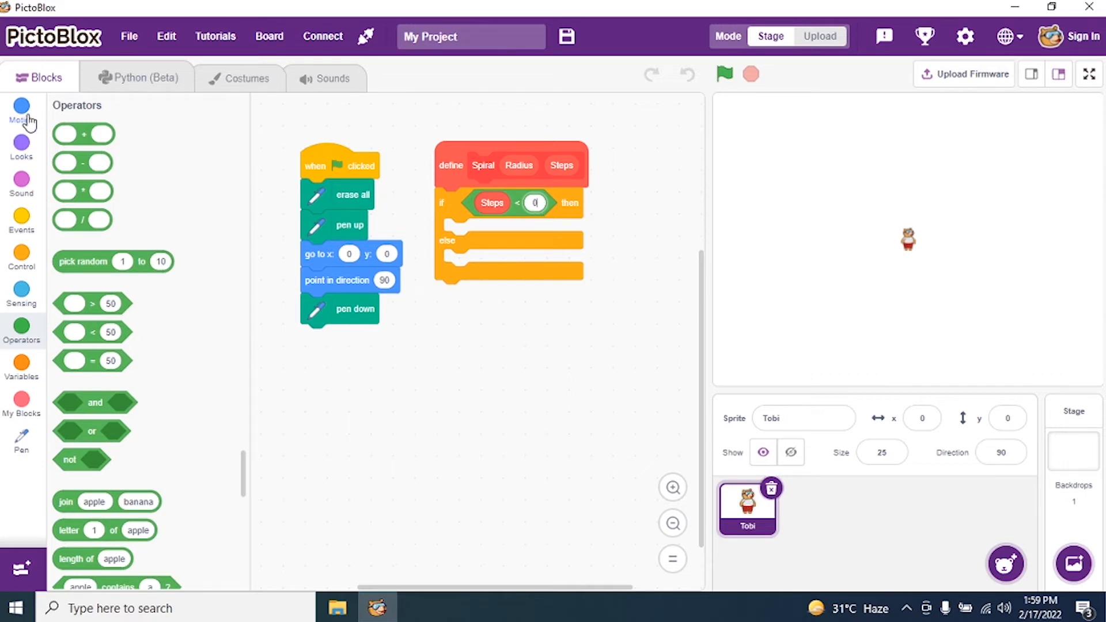
Fill the else branch with move Radius steps, turn 15 degrees and a Spiral call.
left_click(22, 109)
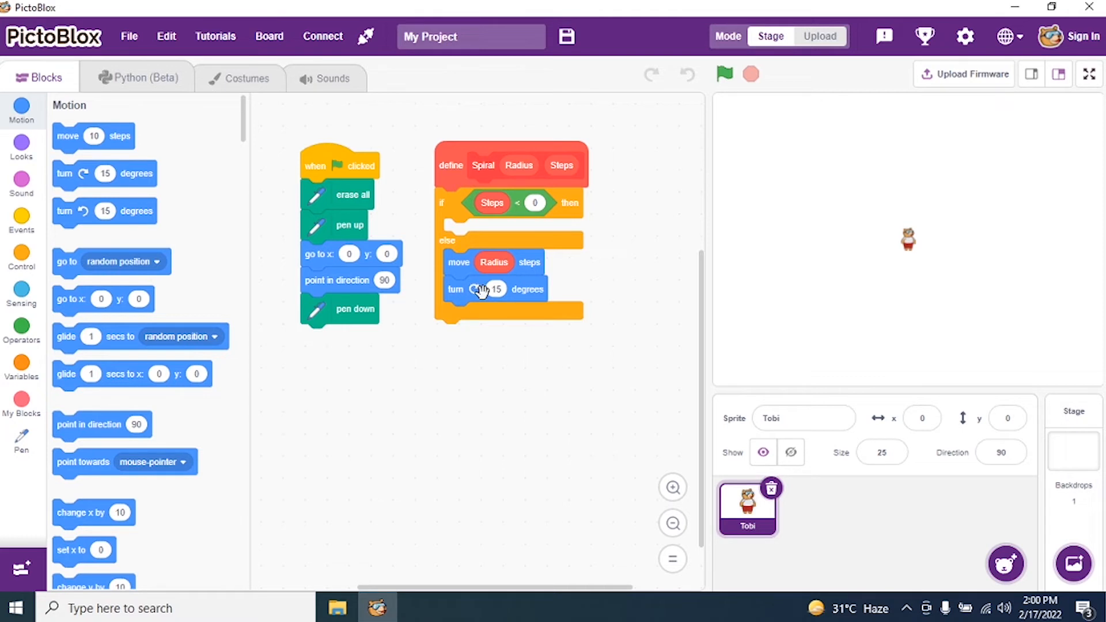
left_click(21, 401)
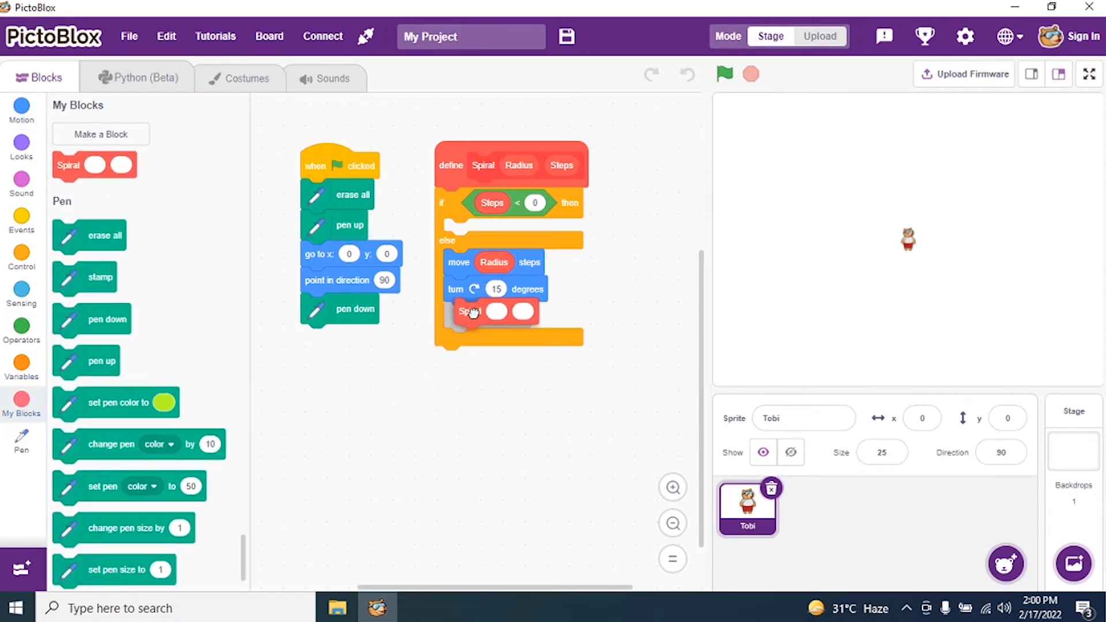
mouse_move(131, 362)
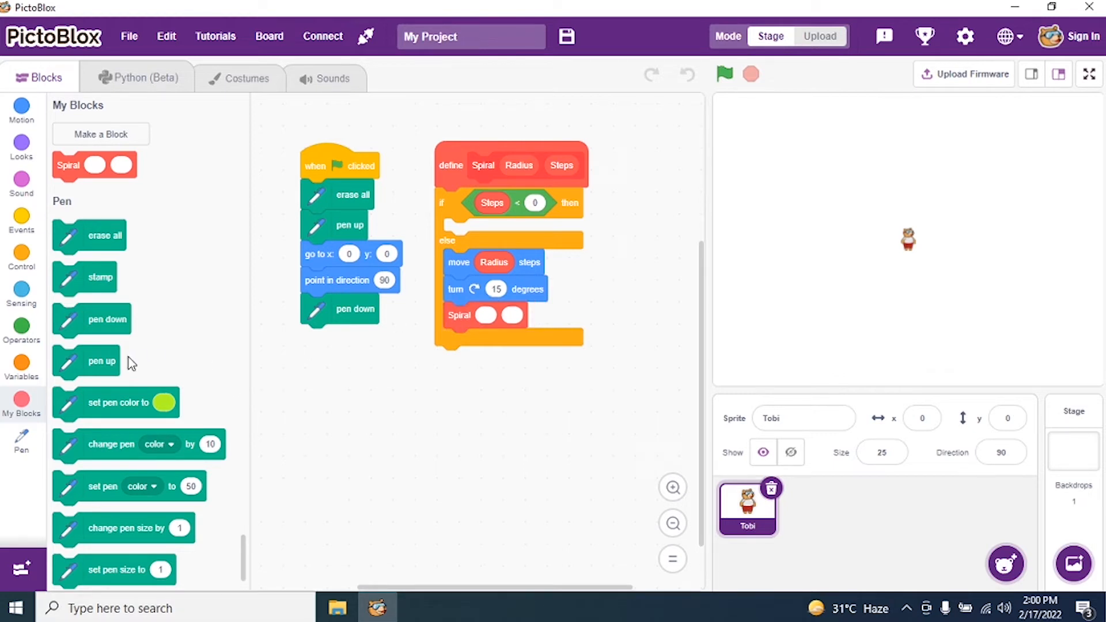
Set the recursive Spiral call's inputs to Radius + 0.1 and Steps - 1 using Operators.
left_click(22, 332)
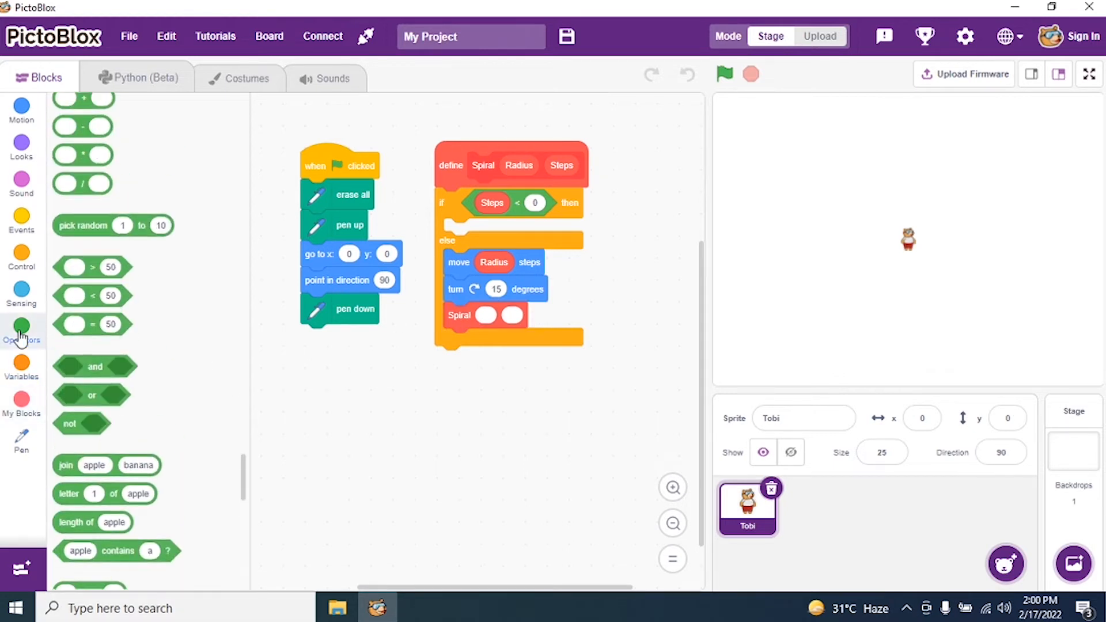
left_click(22, 332)
type("0.1")
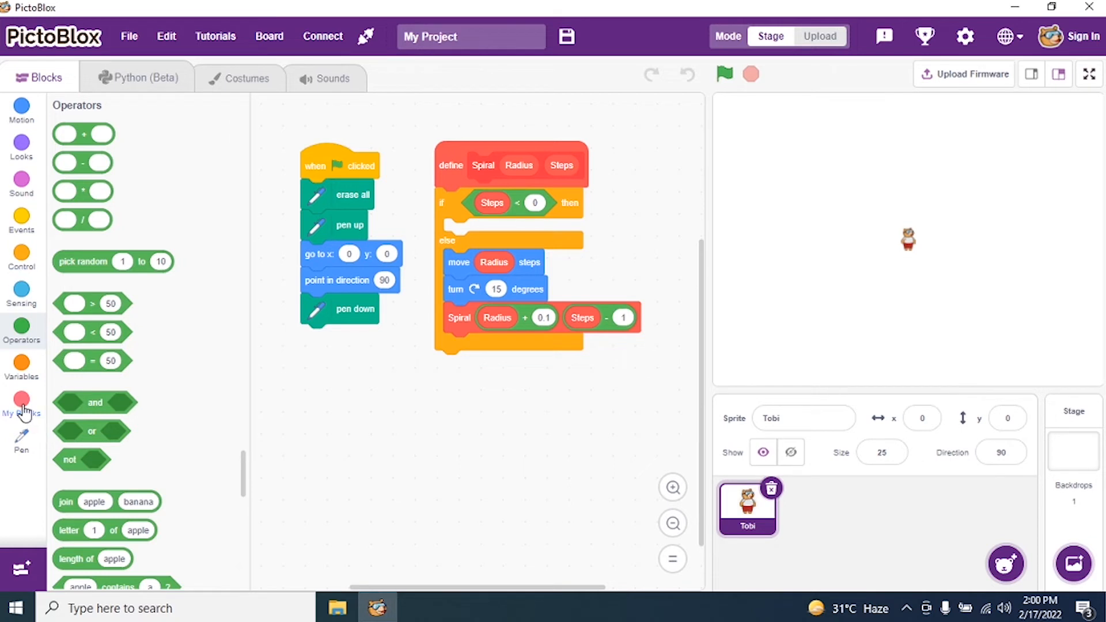
End the main script with Spiral 1, 150 and run it to draw the spiral.
left_click(22, 402)
type("150")
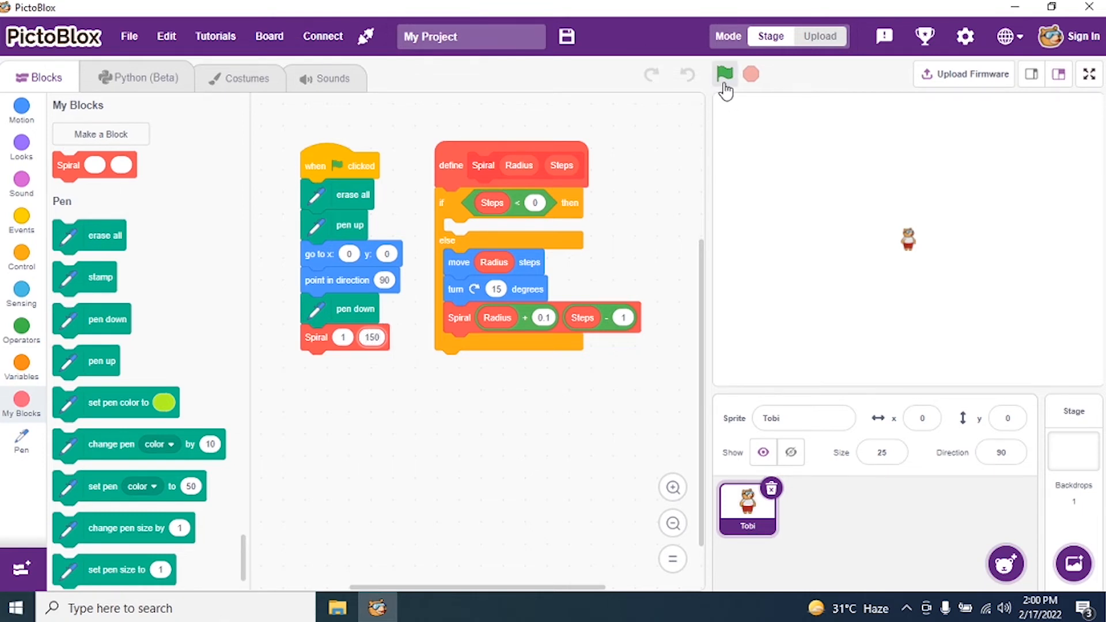
mouse_move(724, 73)
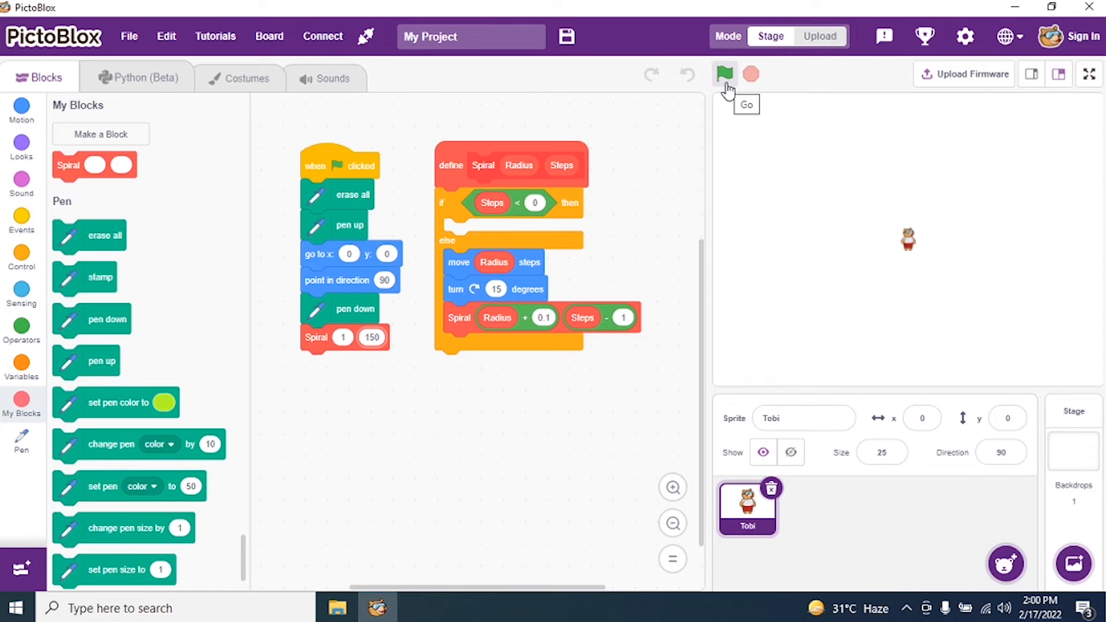
left_click(723, 73)
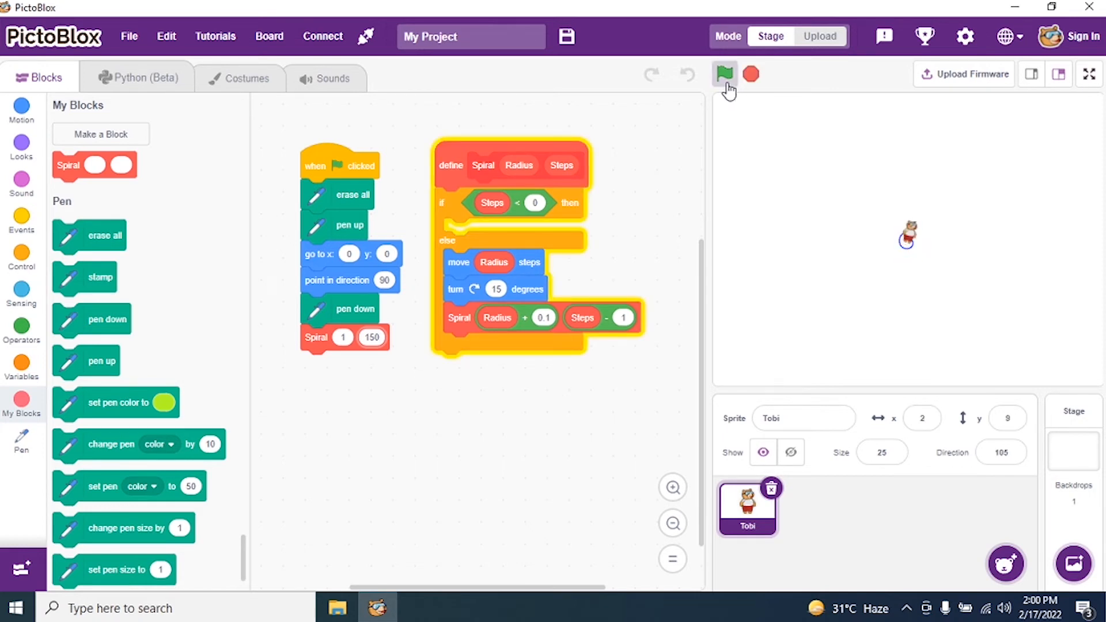
left_click(724, 73)
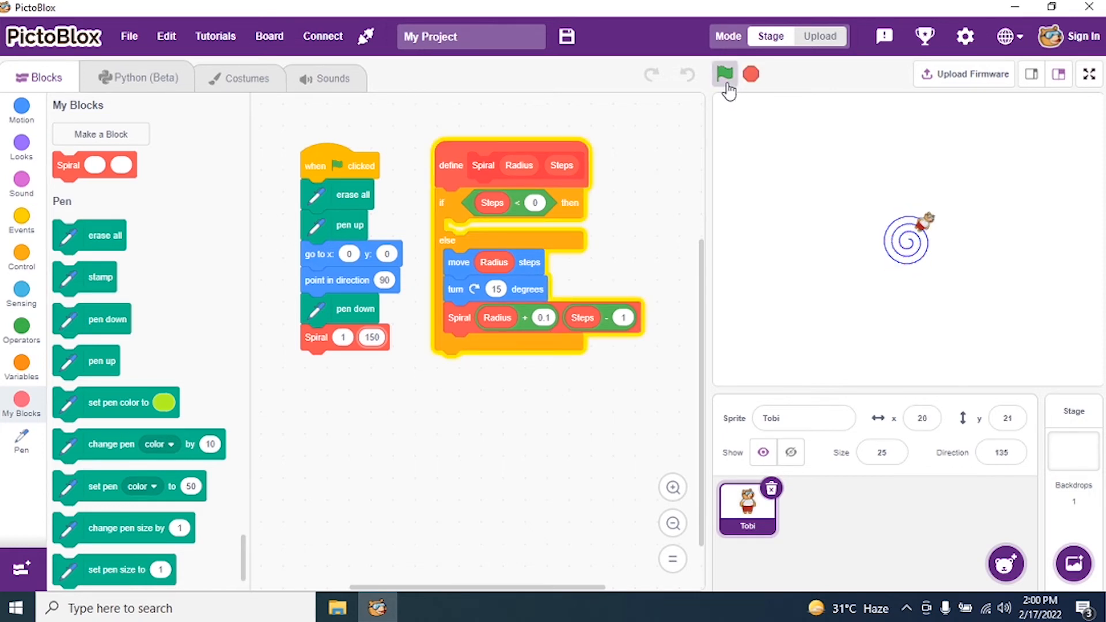
left_click(724, 73)
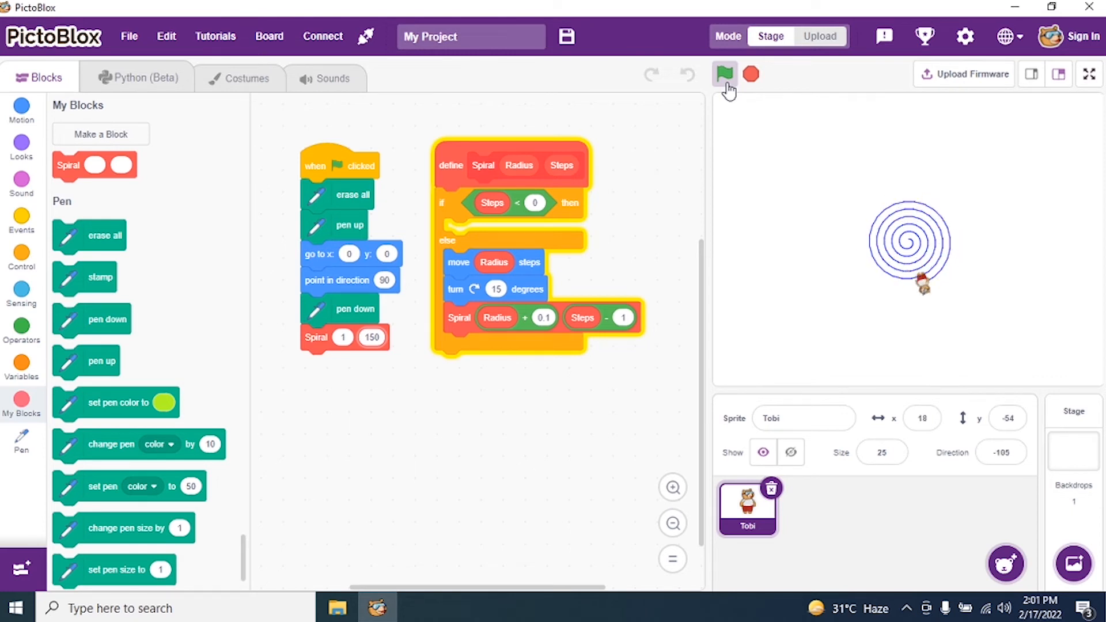
left_click(724, 73)
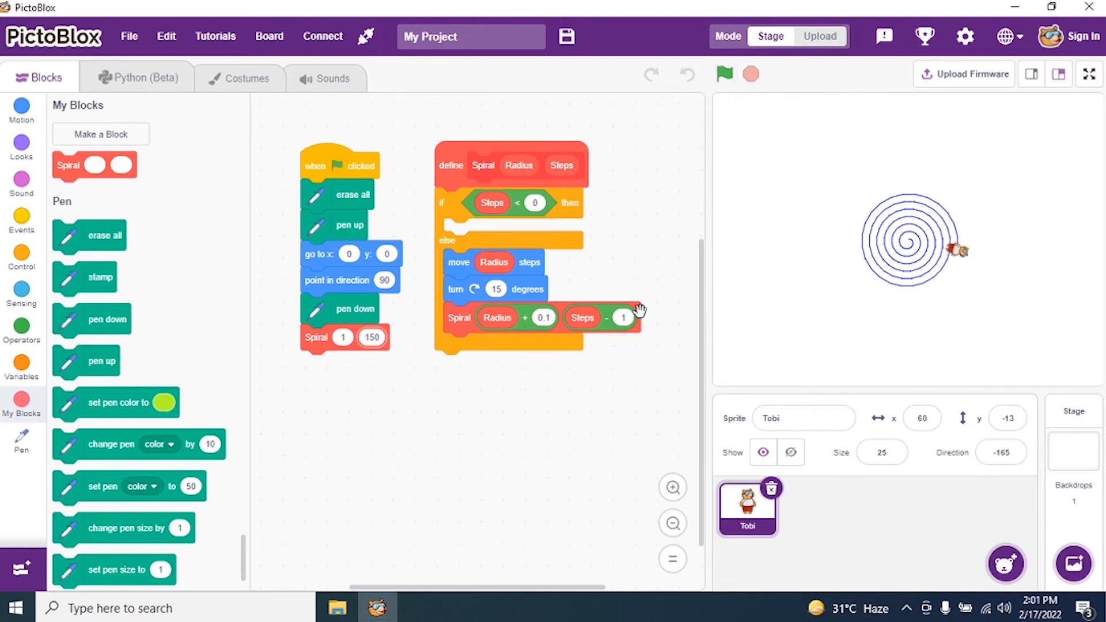
mouse_move(496, 291)
type("30")
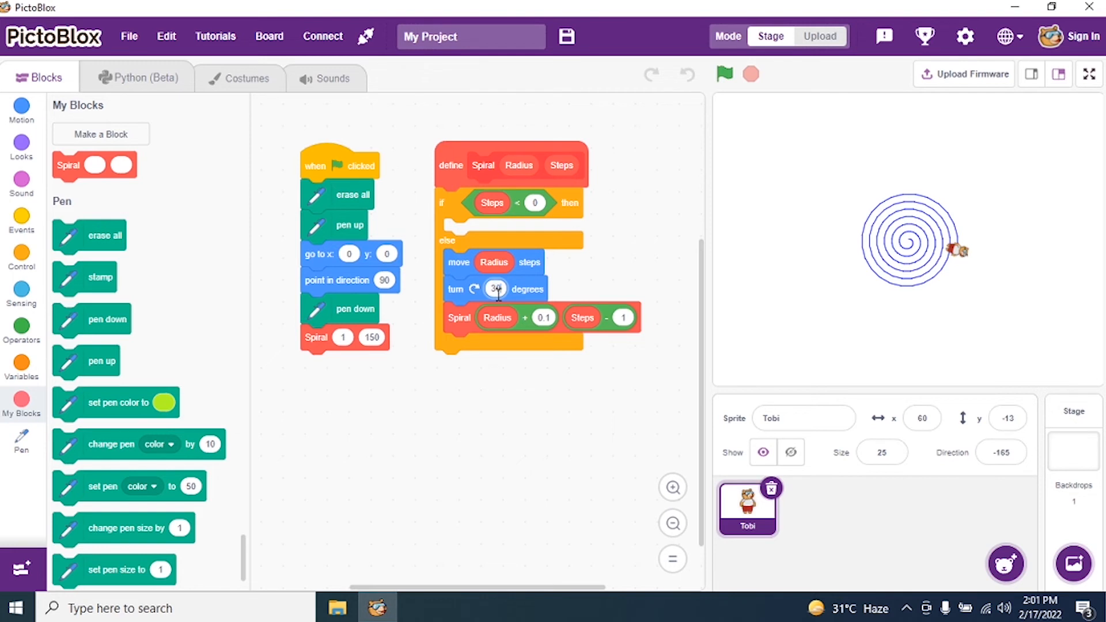
Redraw the spiral with a 30-degree turn angle.
left_click(723, 73)
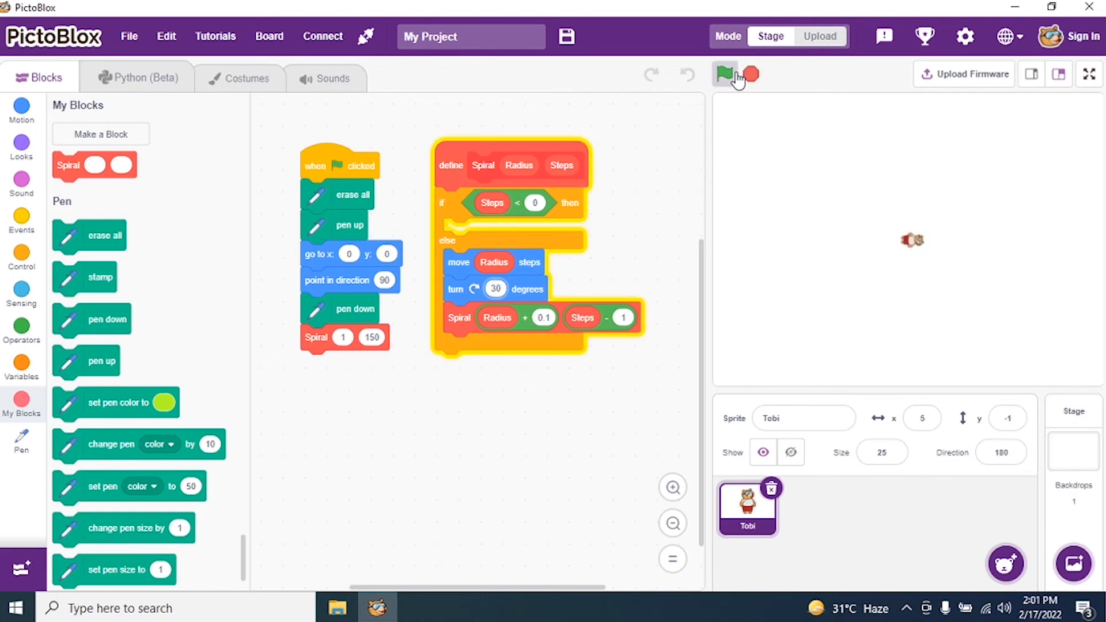
left_click(725, 73)
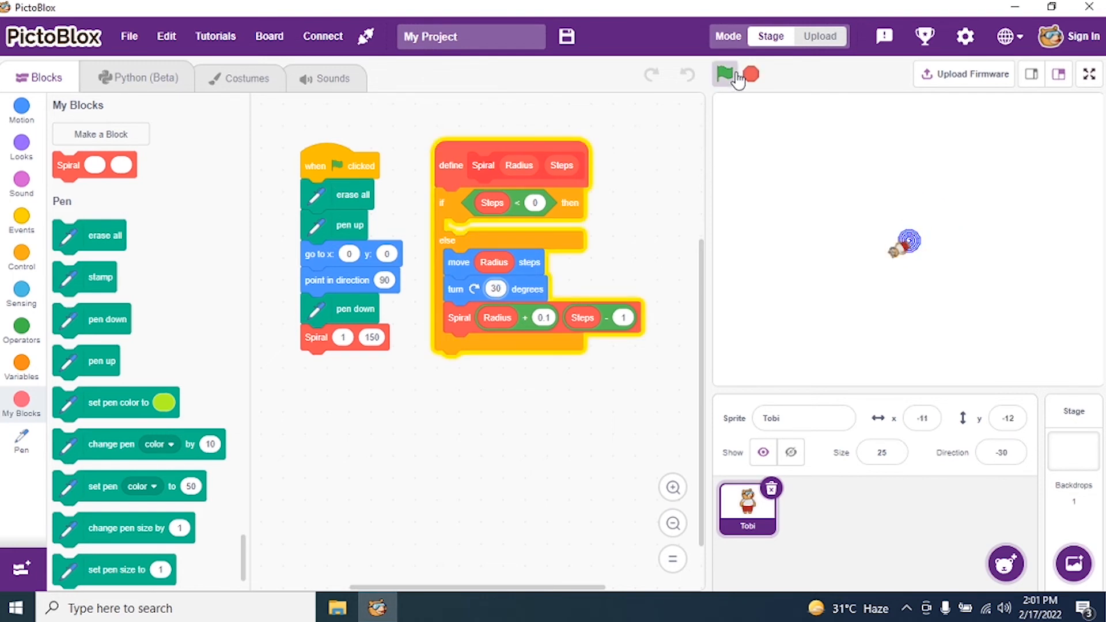
left_click(725, 73)
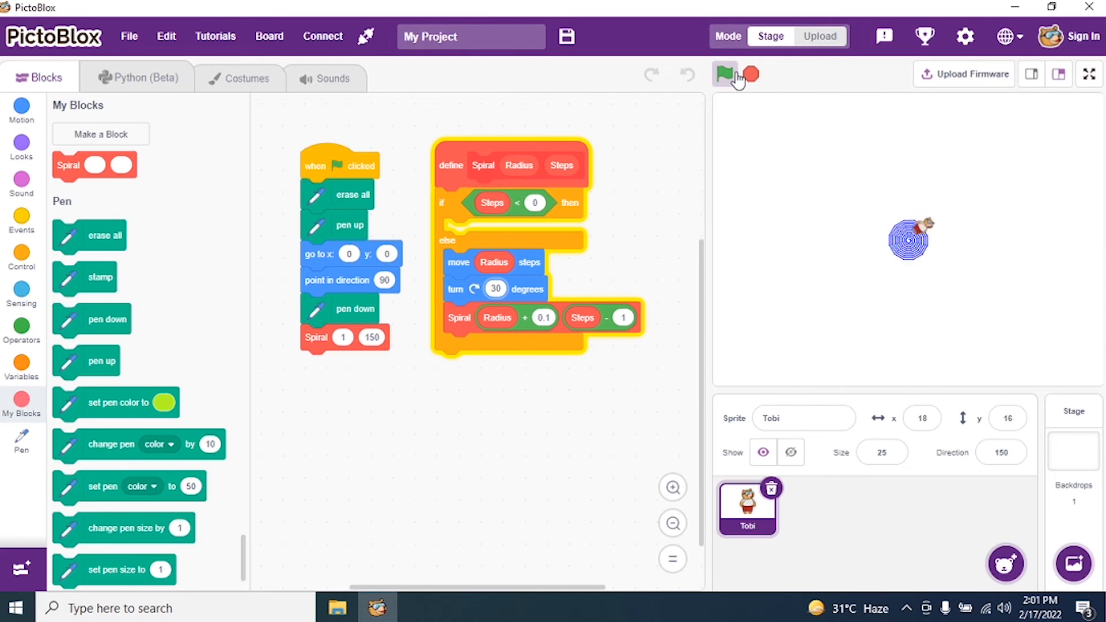
left_click(724, 73)
type("60")
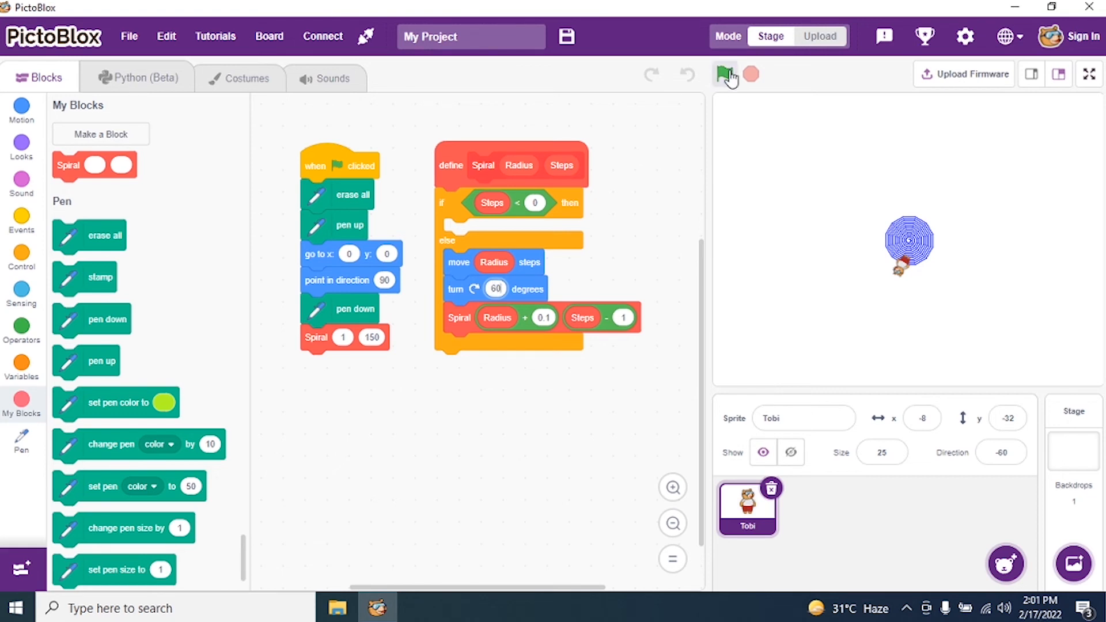
Redraw the spiral with a 60-degree turn angle, giving a hexagonal shape.
left_click(724, 75)
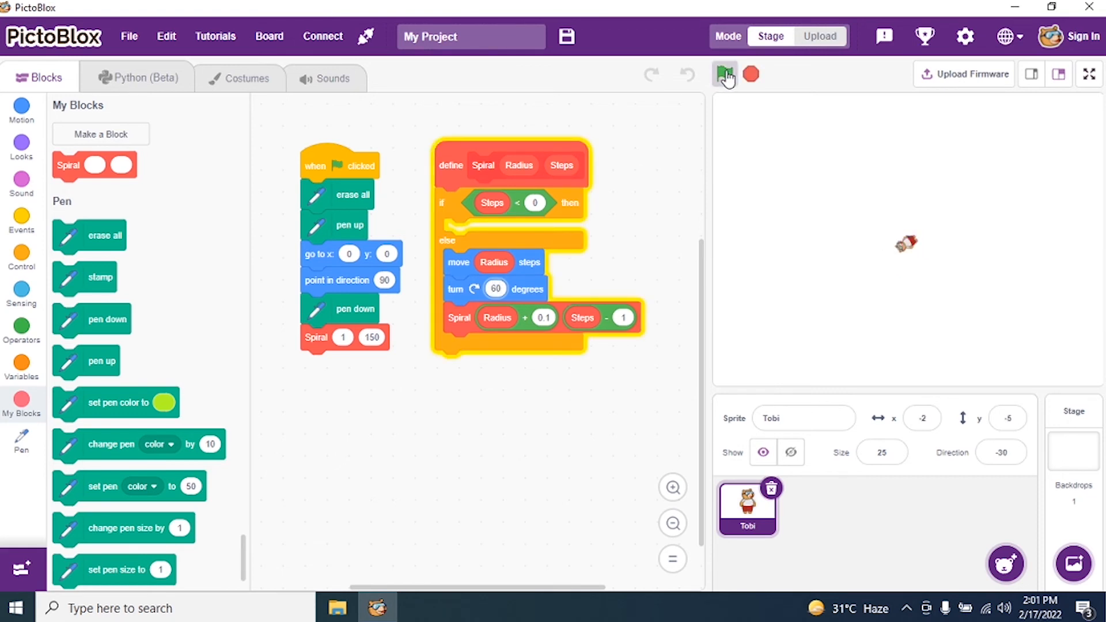
left_click(724, 74)
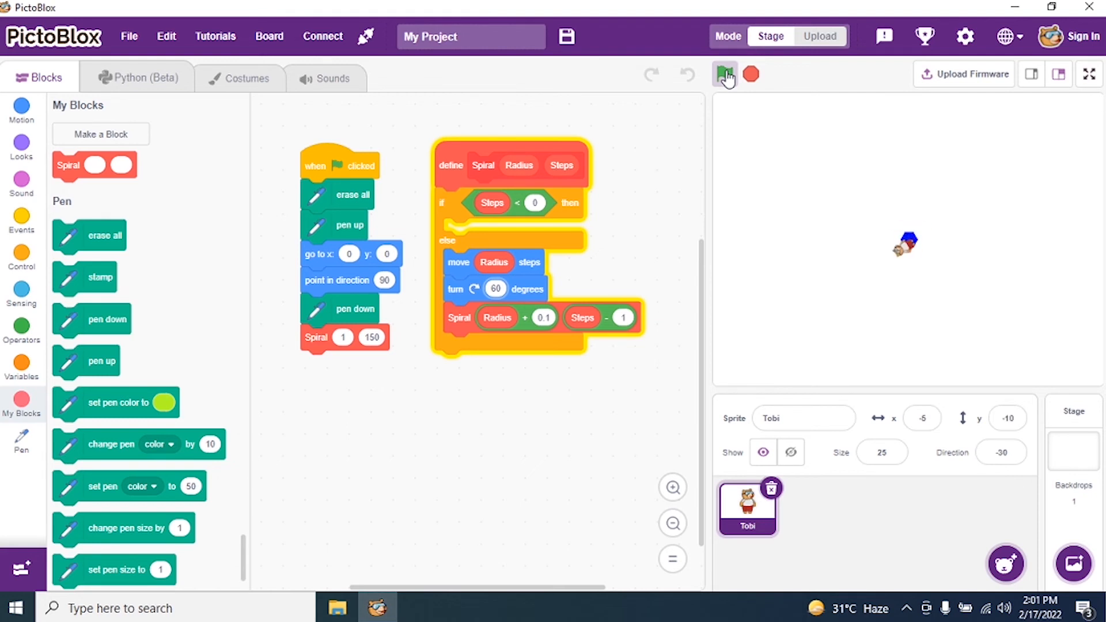
left_click(725, 73)
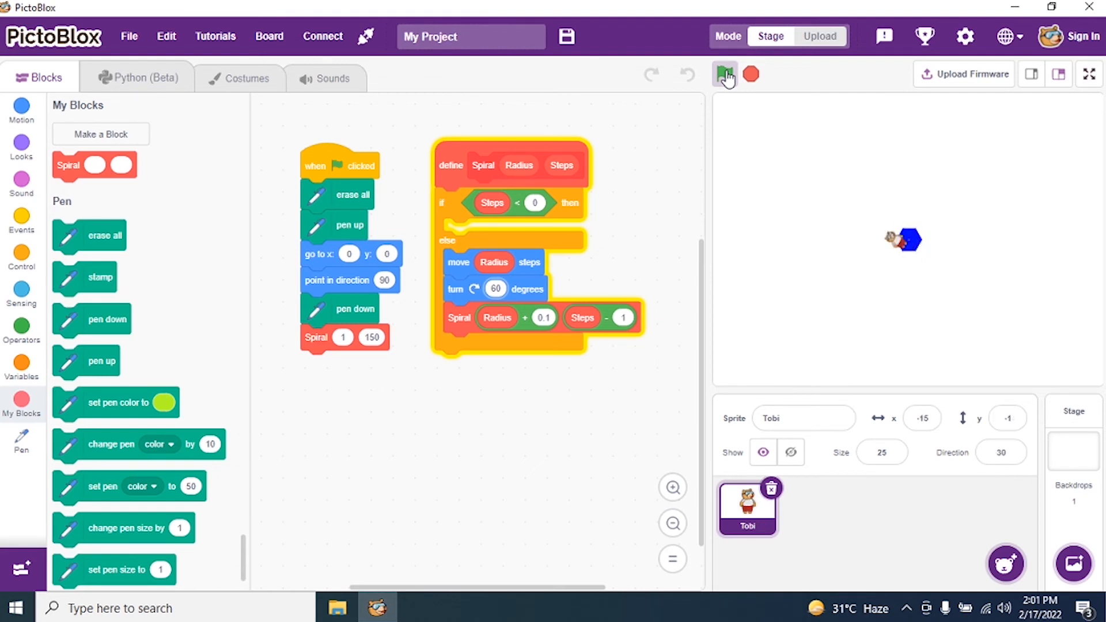
left_click(724, 75)
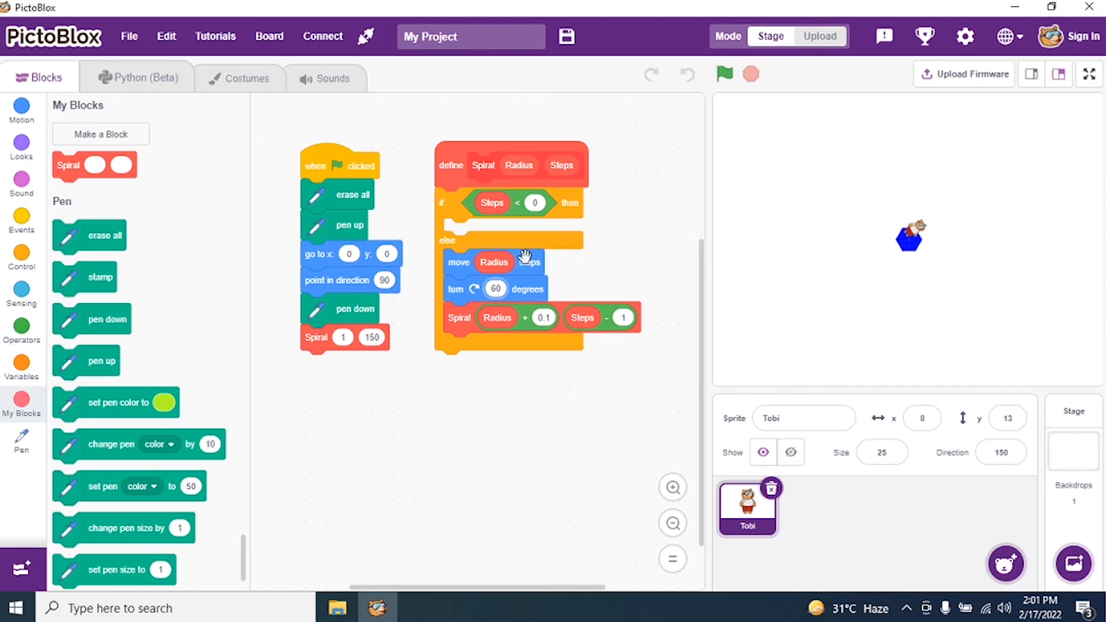
Set the turn angle to 10 degrees and redraw a wide, loosely wound spiral.
left_click(495, 289)
type("10")
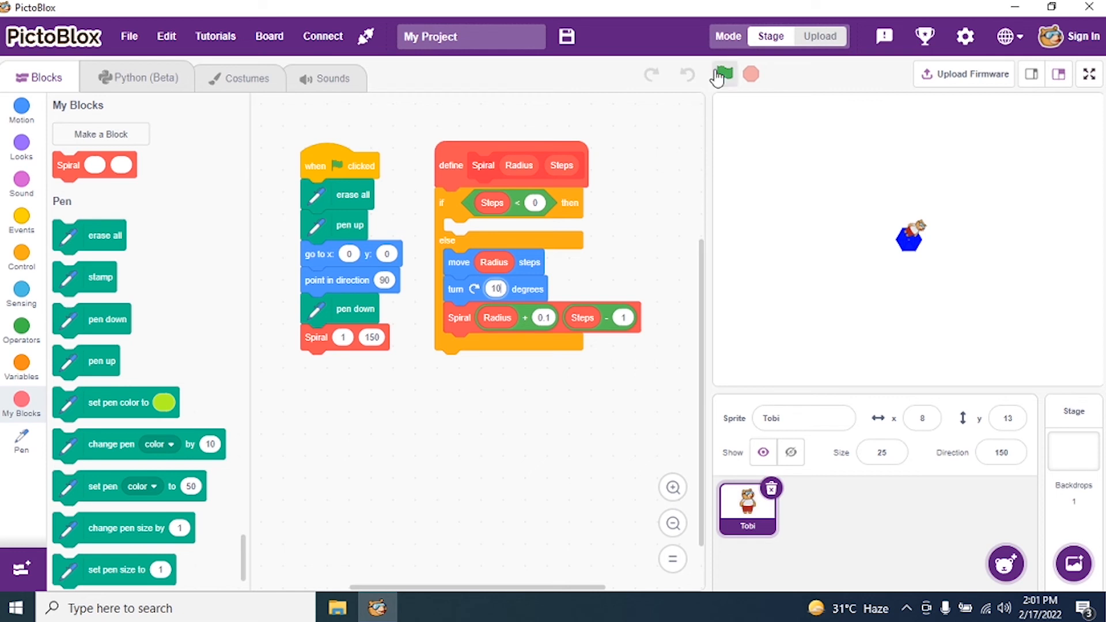
left_click(720, 73)
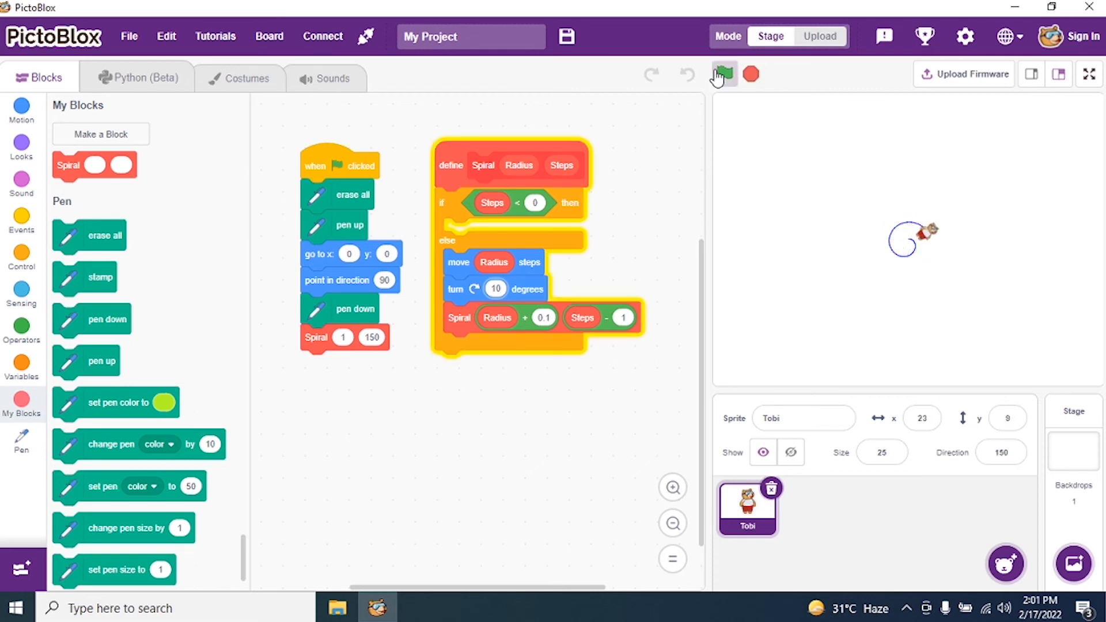
left_click(722, 73)
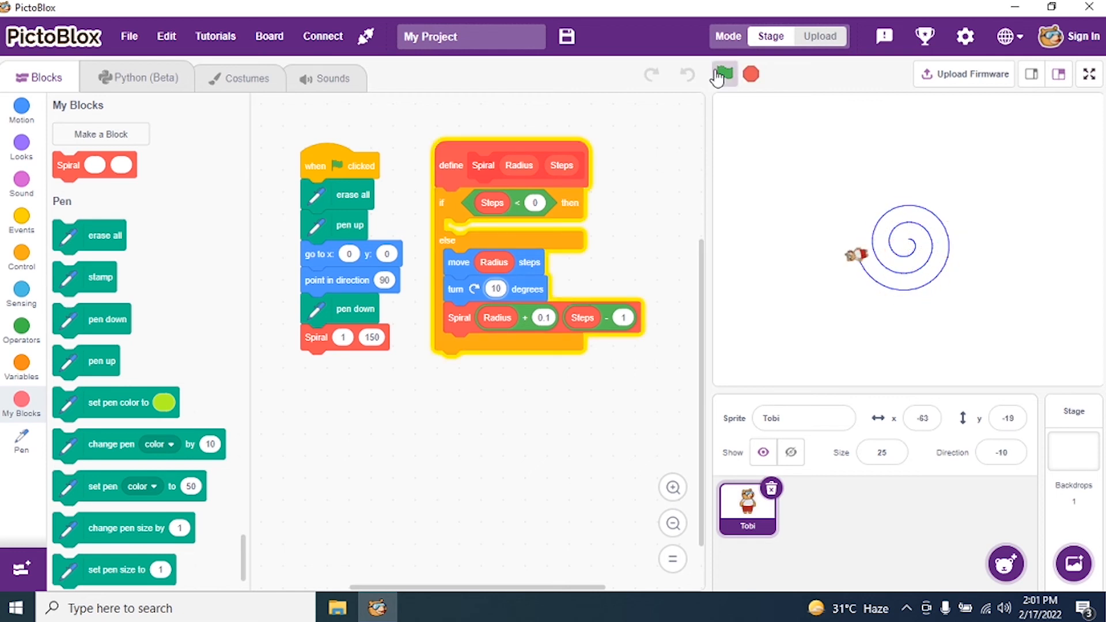
left_click(722, 73)
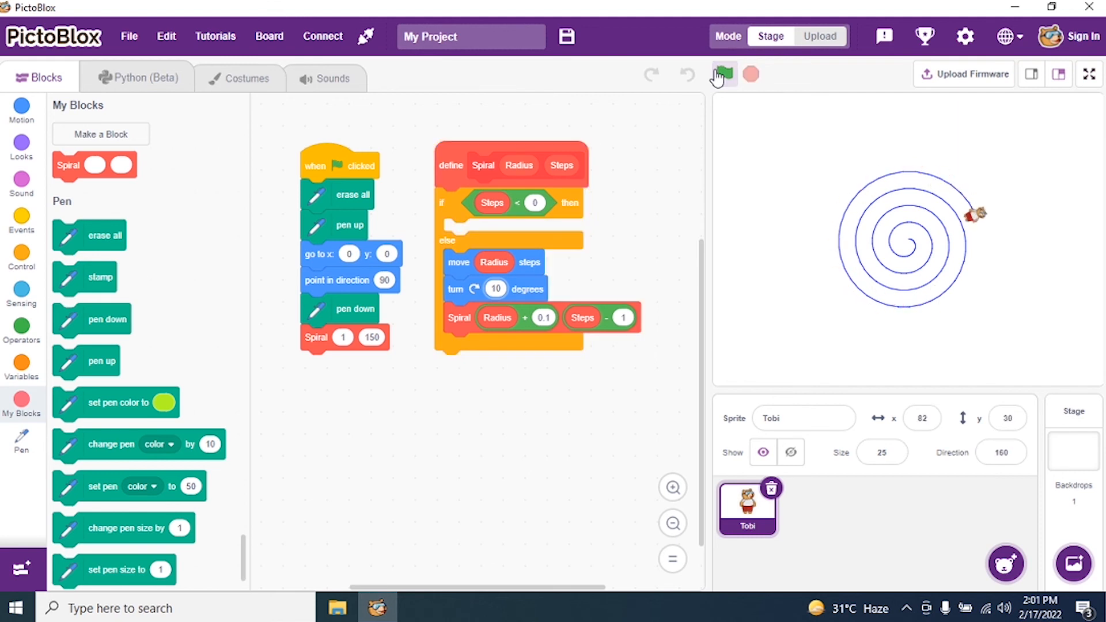